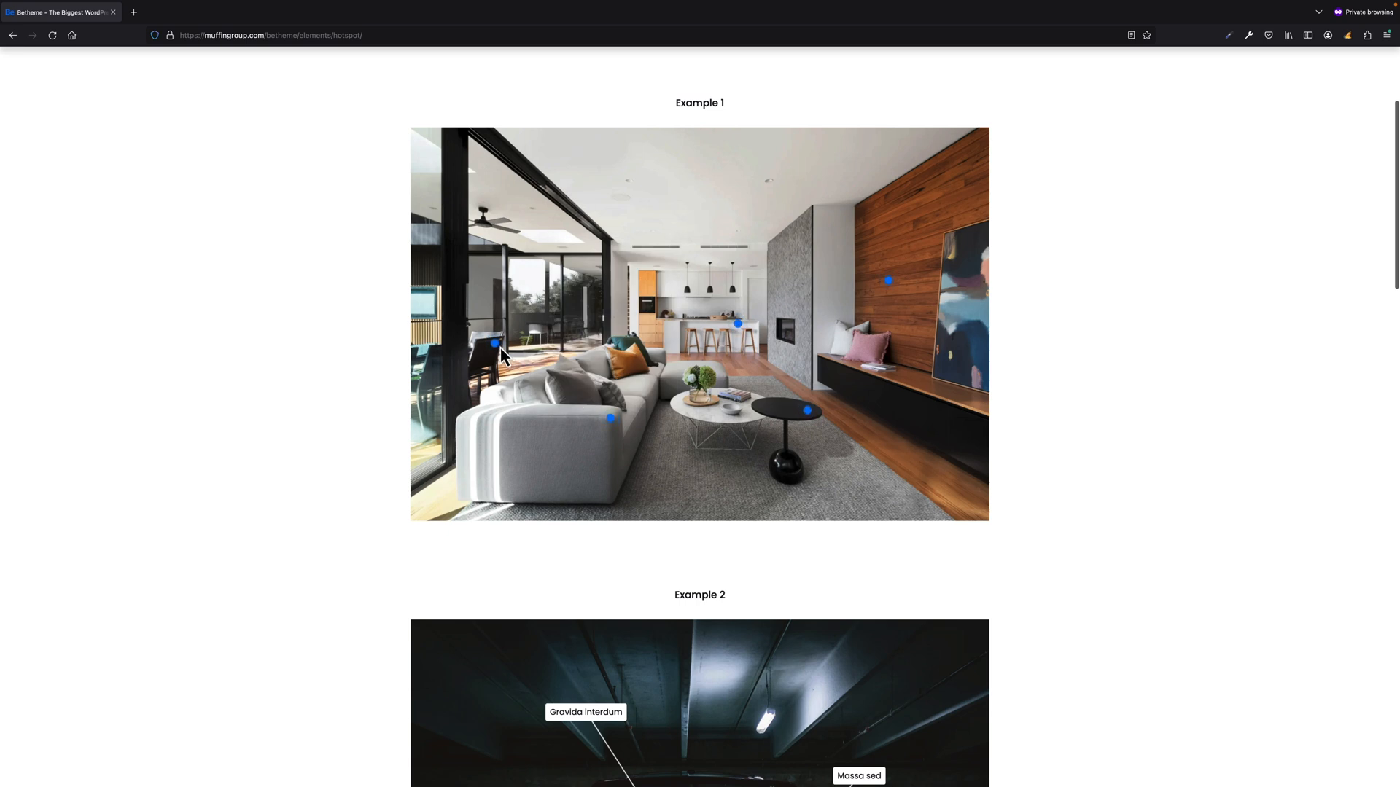
Step: Browse the media library for the hotspot image and leave it unchanged
scroll(down, 3)
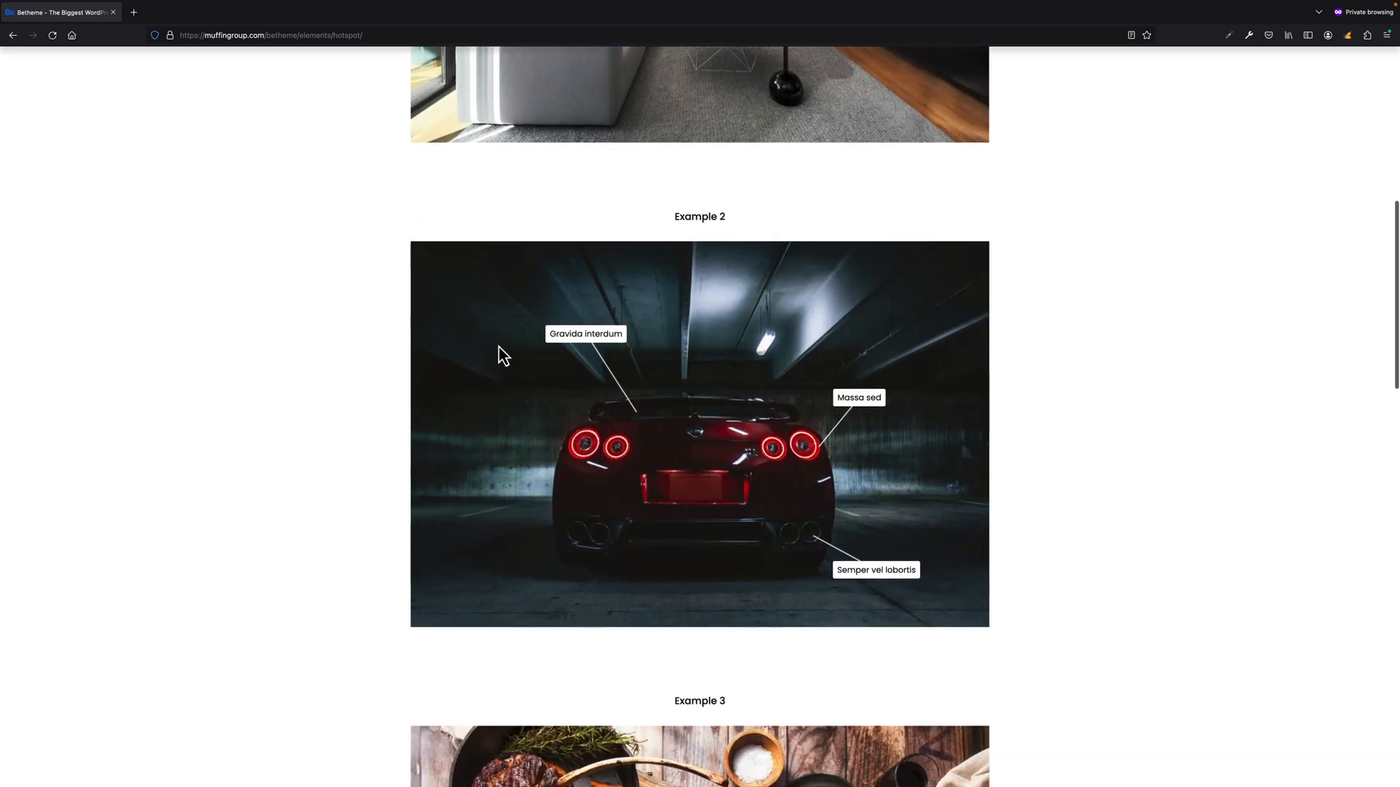
scroll(down, 3)
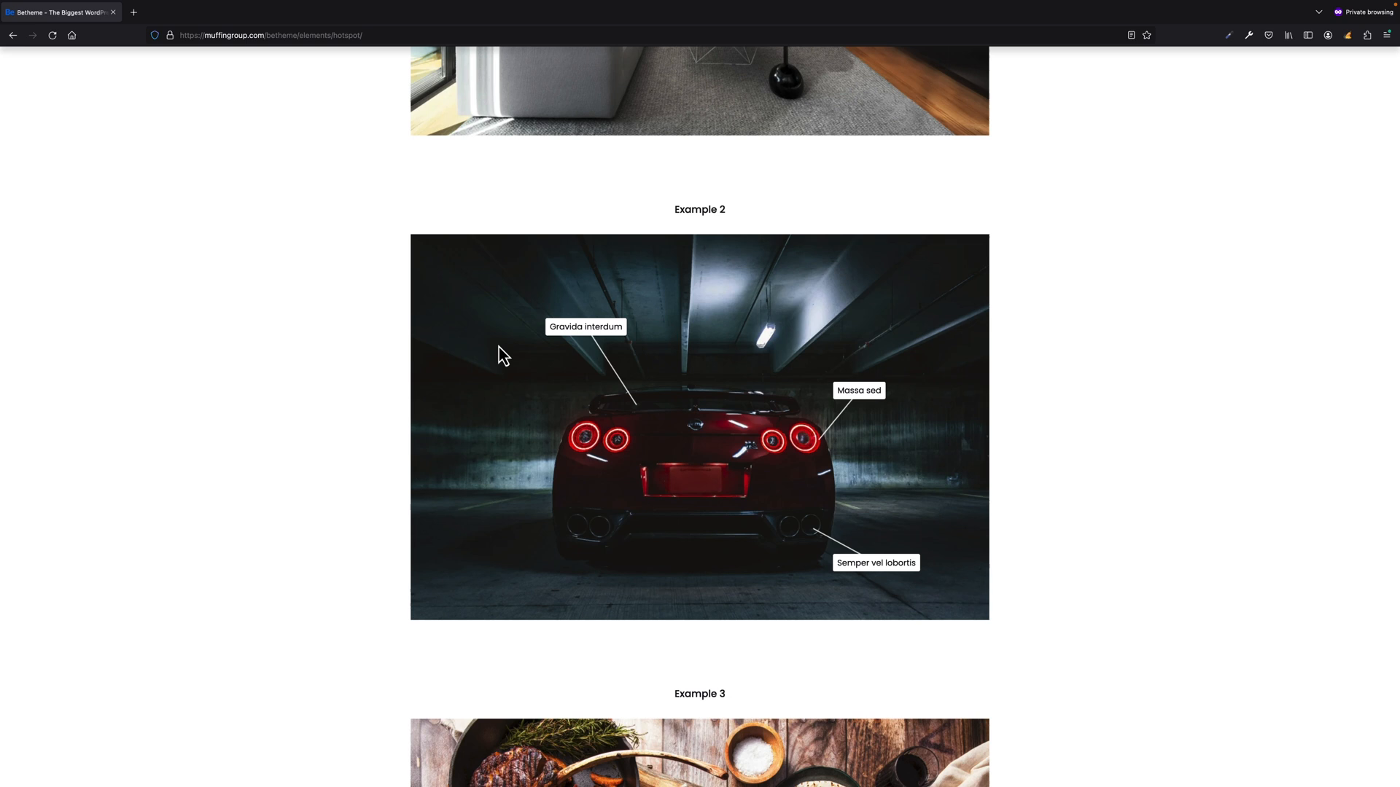
scroll(down, 3)
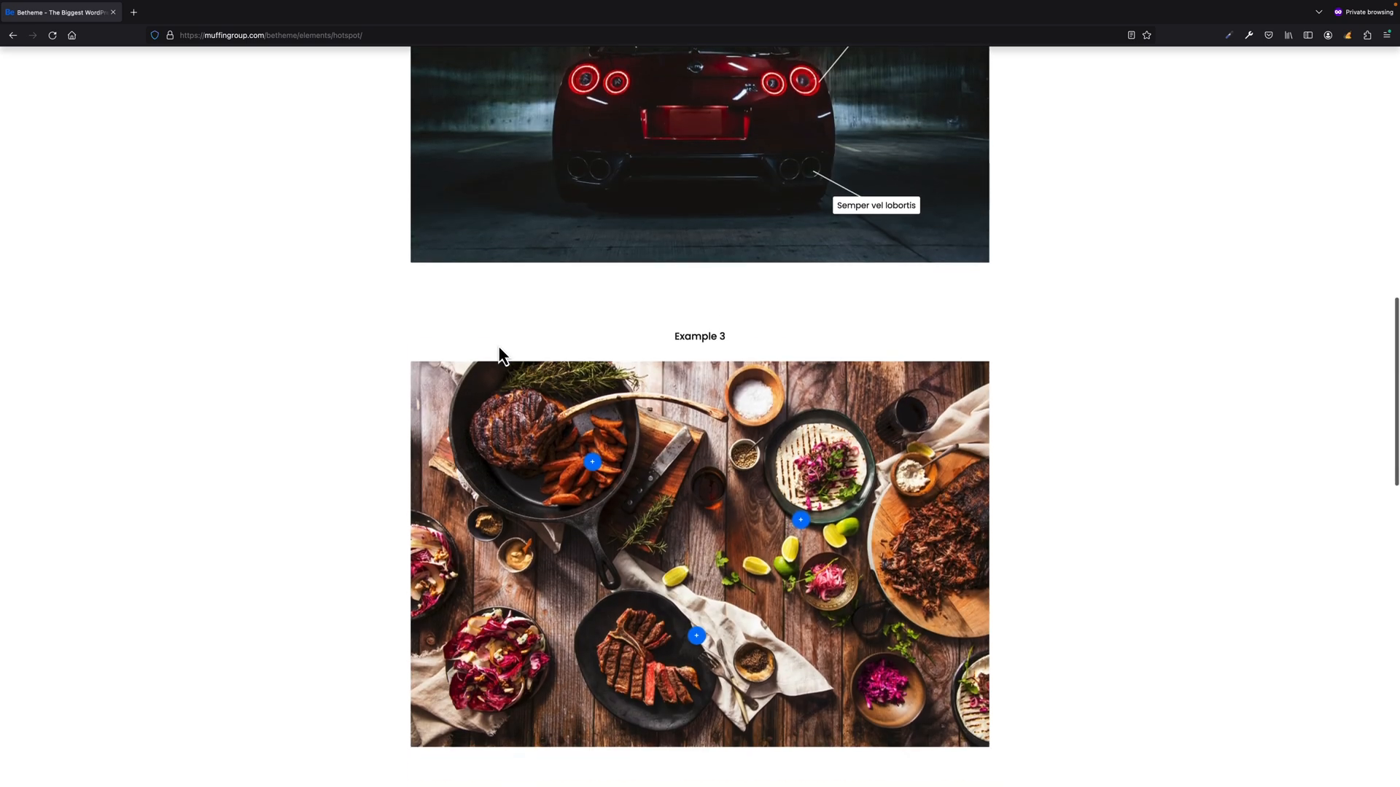
scroll(down, 3)
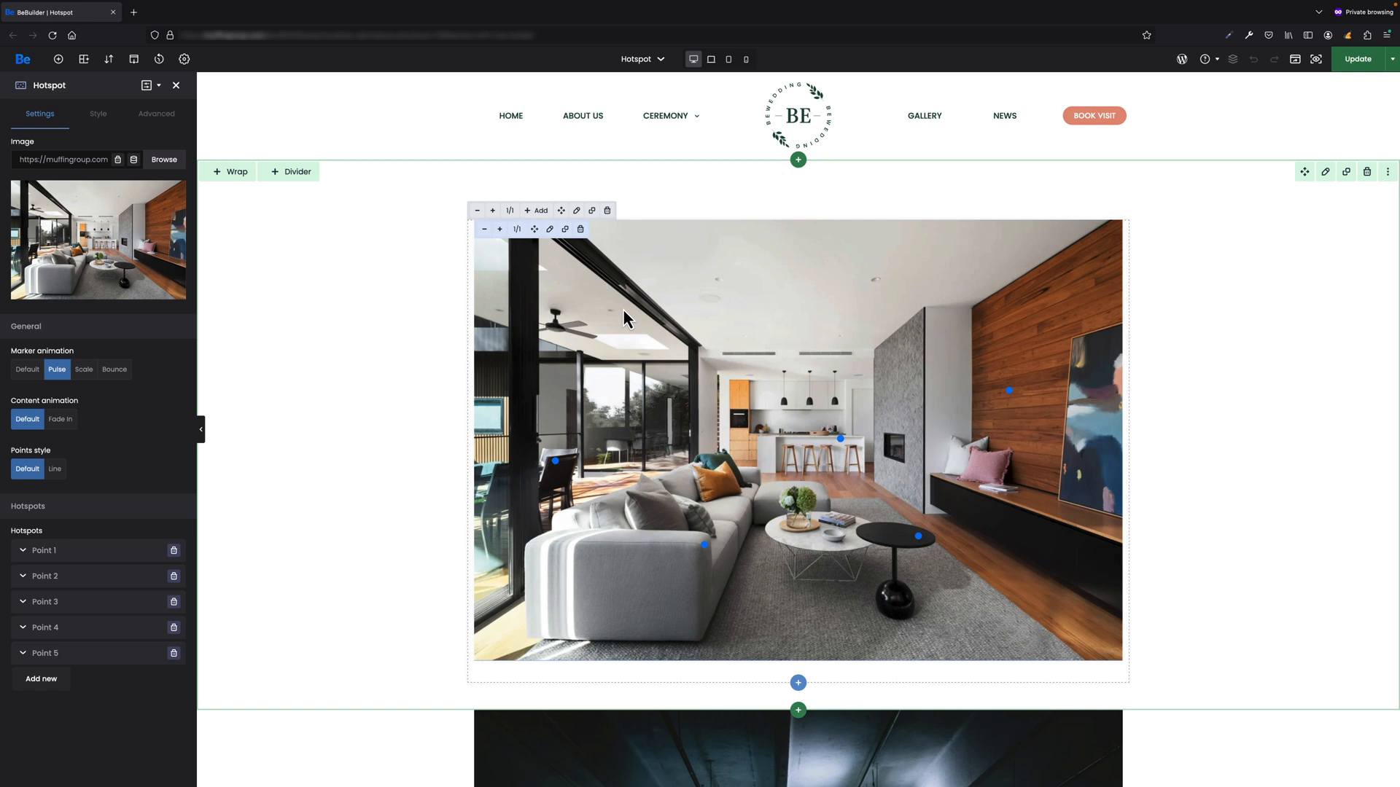
click(163, 159)
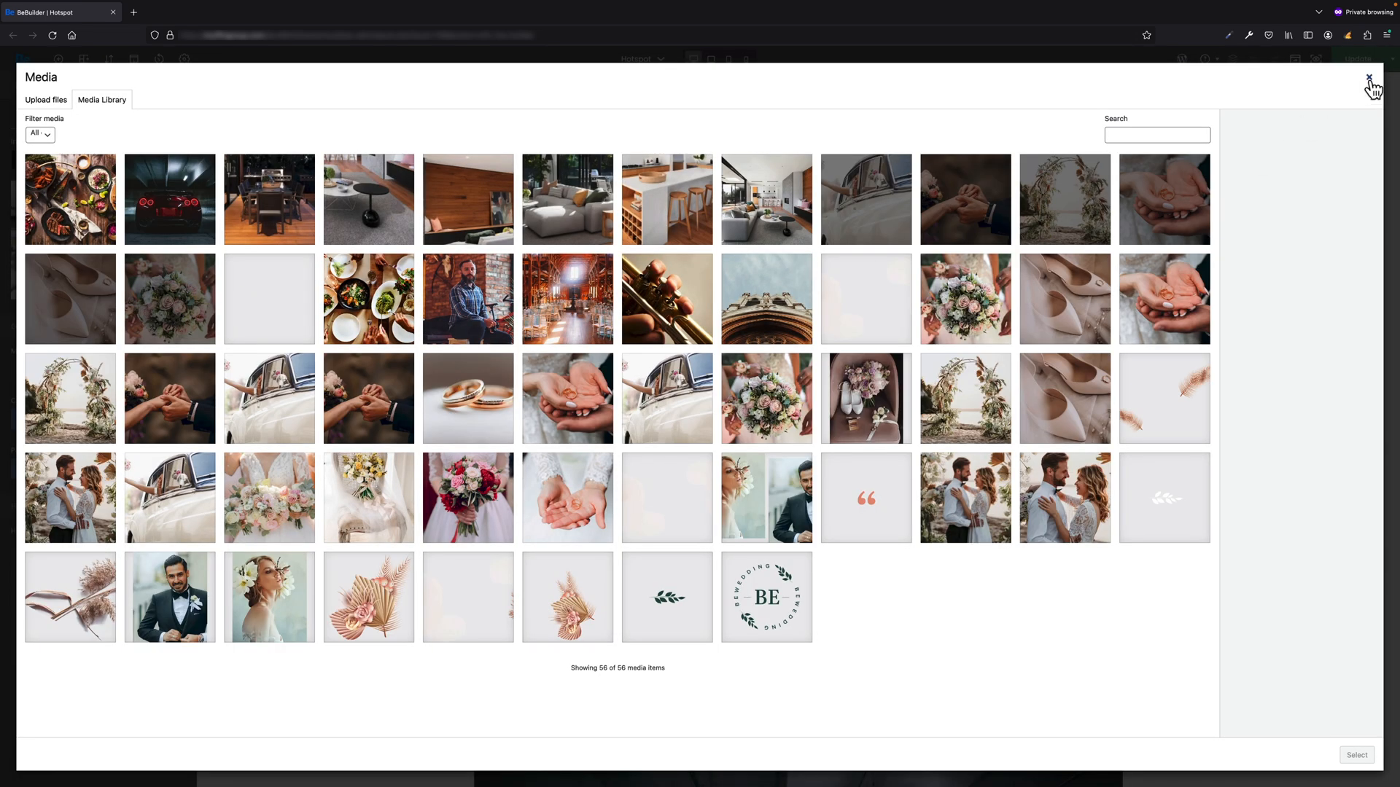
click(1374, 80)
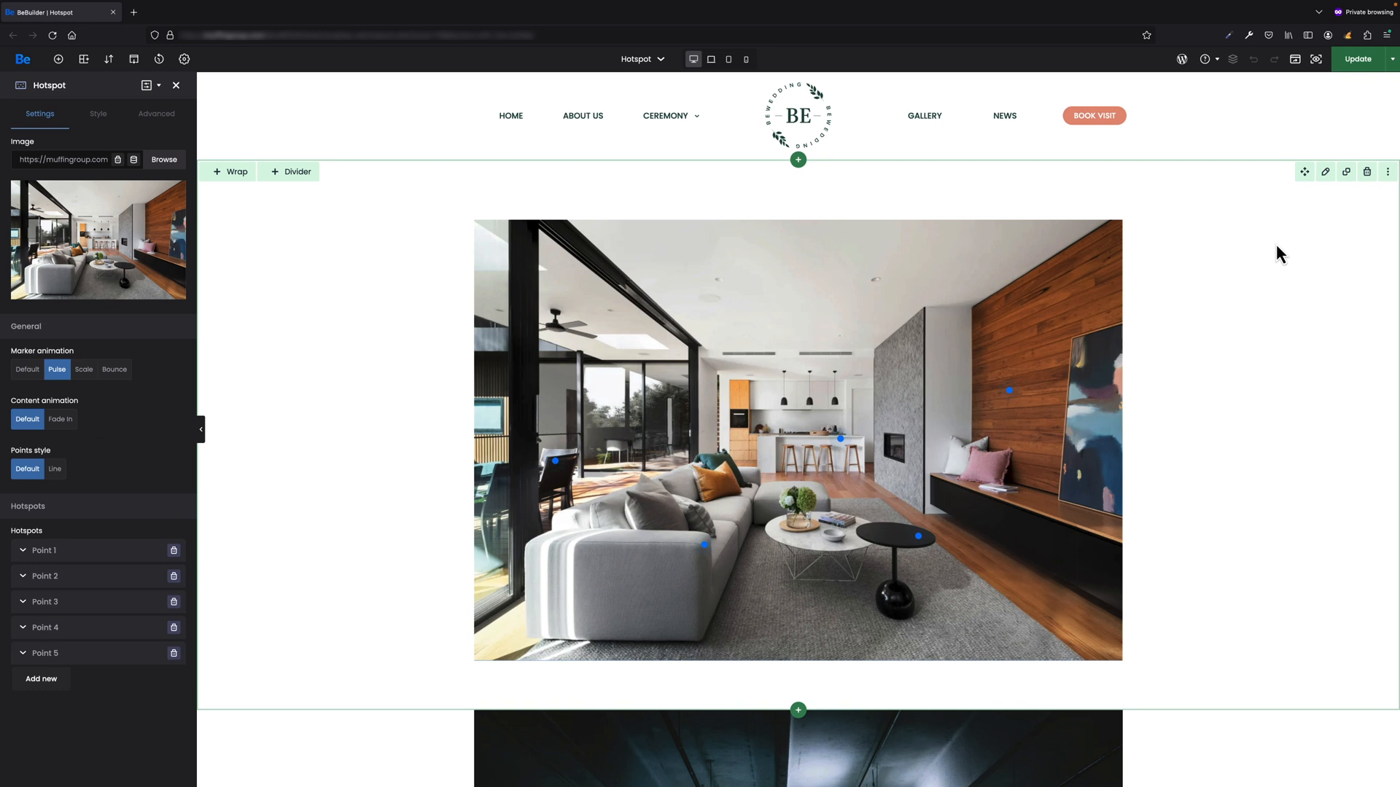
mouse_move(237, 393)
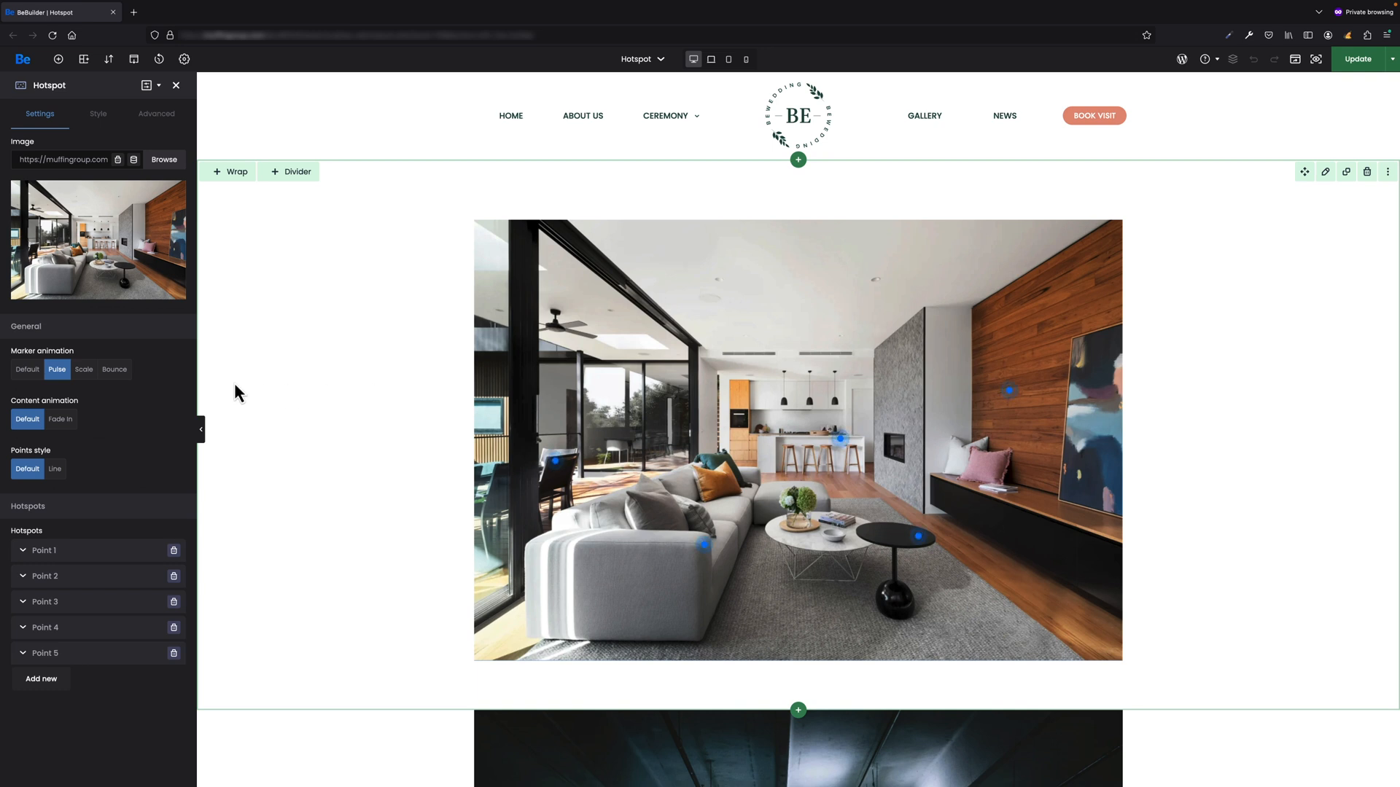
Step: Set the marker animation to Bounce and keep the content animation at Default
click(26, 369)
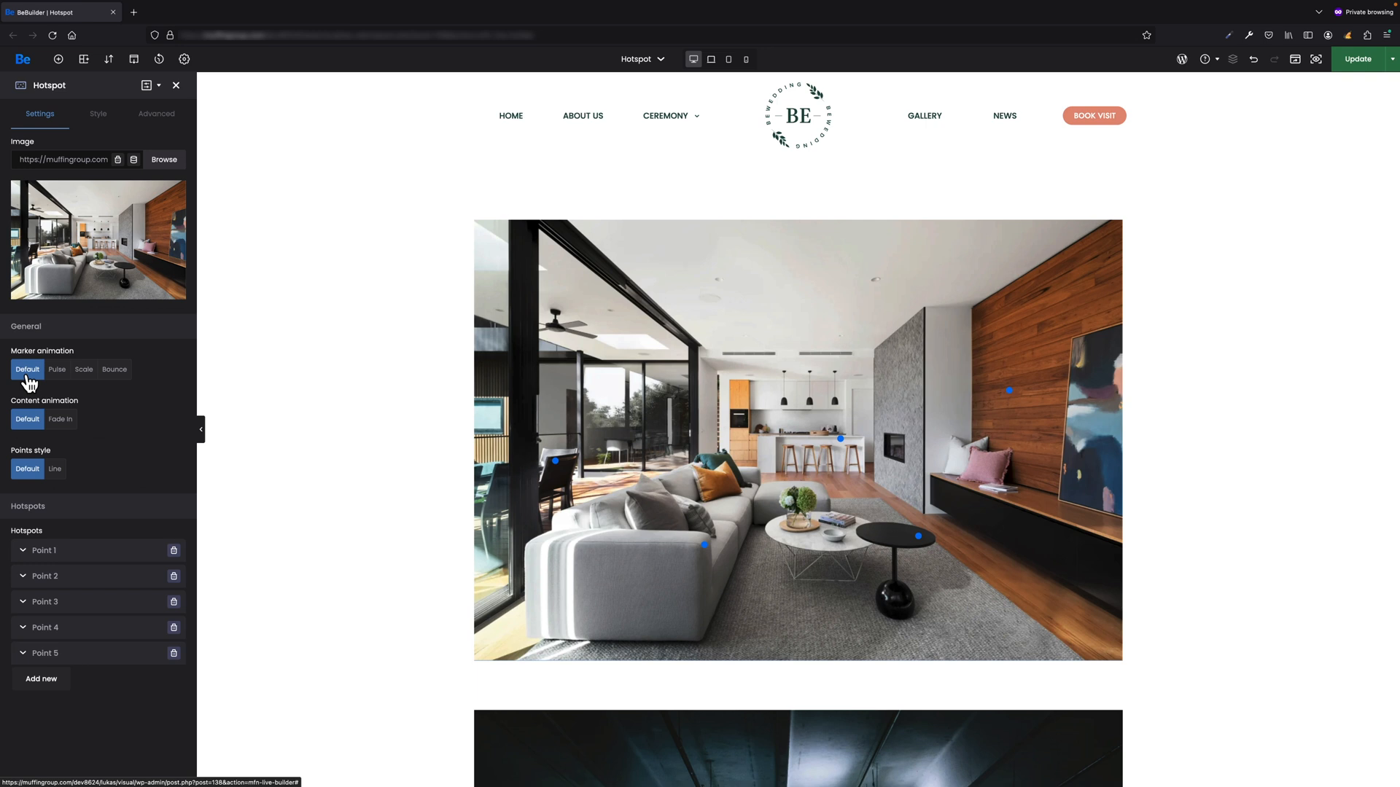
click(83, 369)
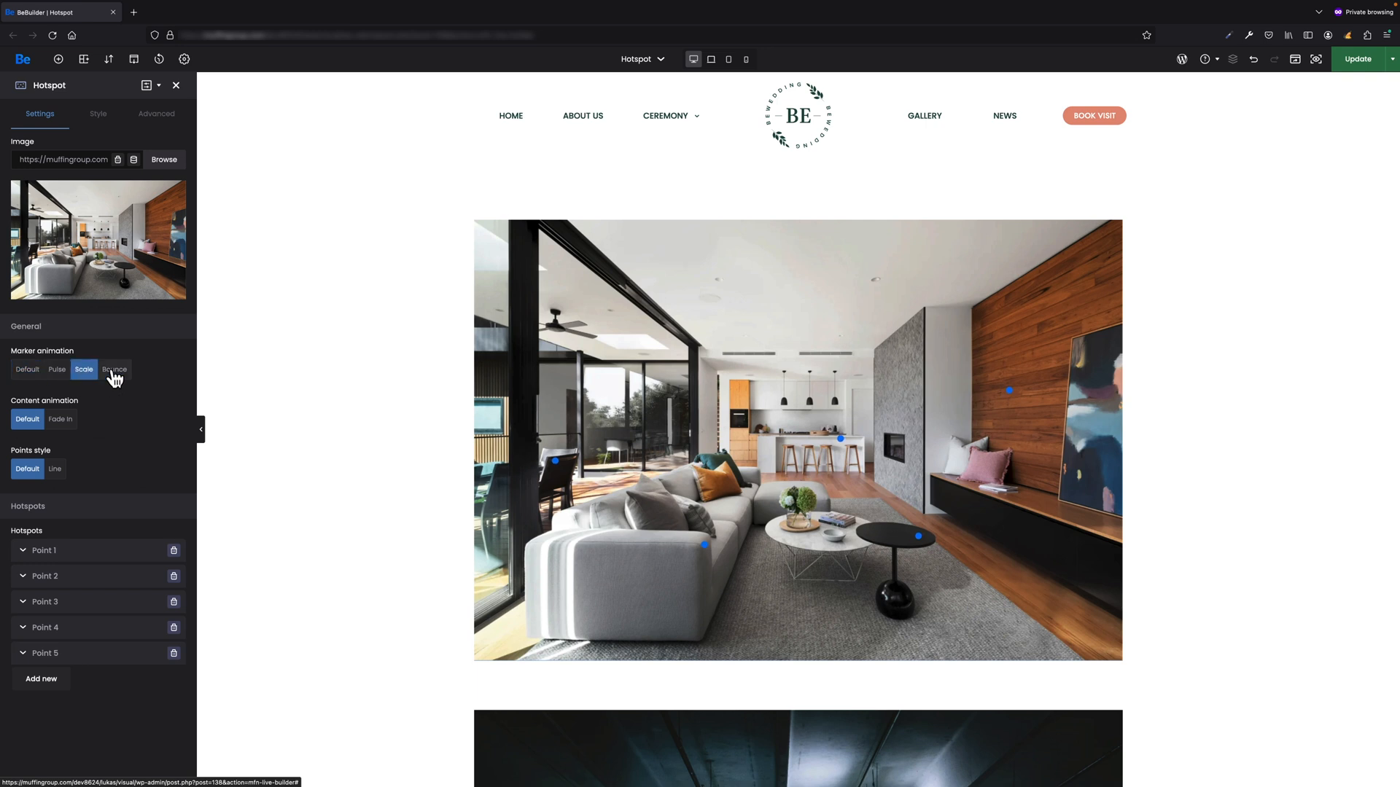
click(114, 369)
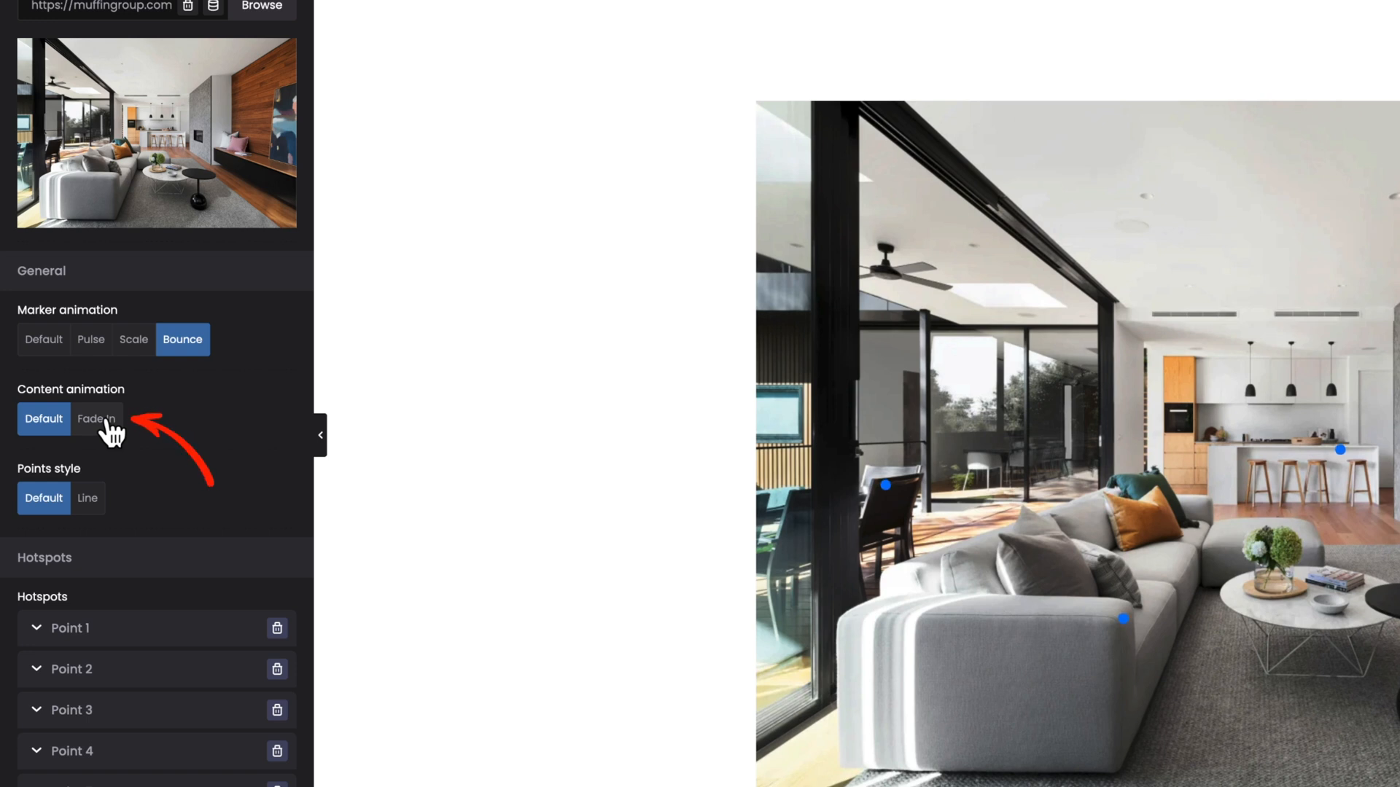
click(96, 418)
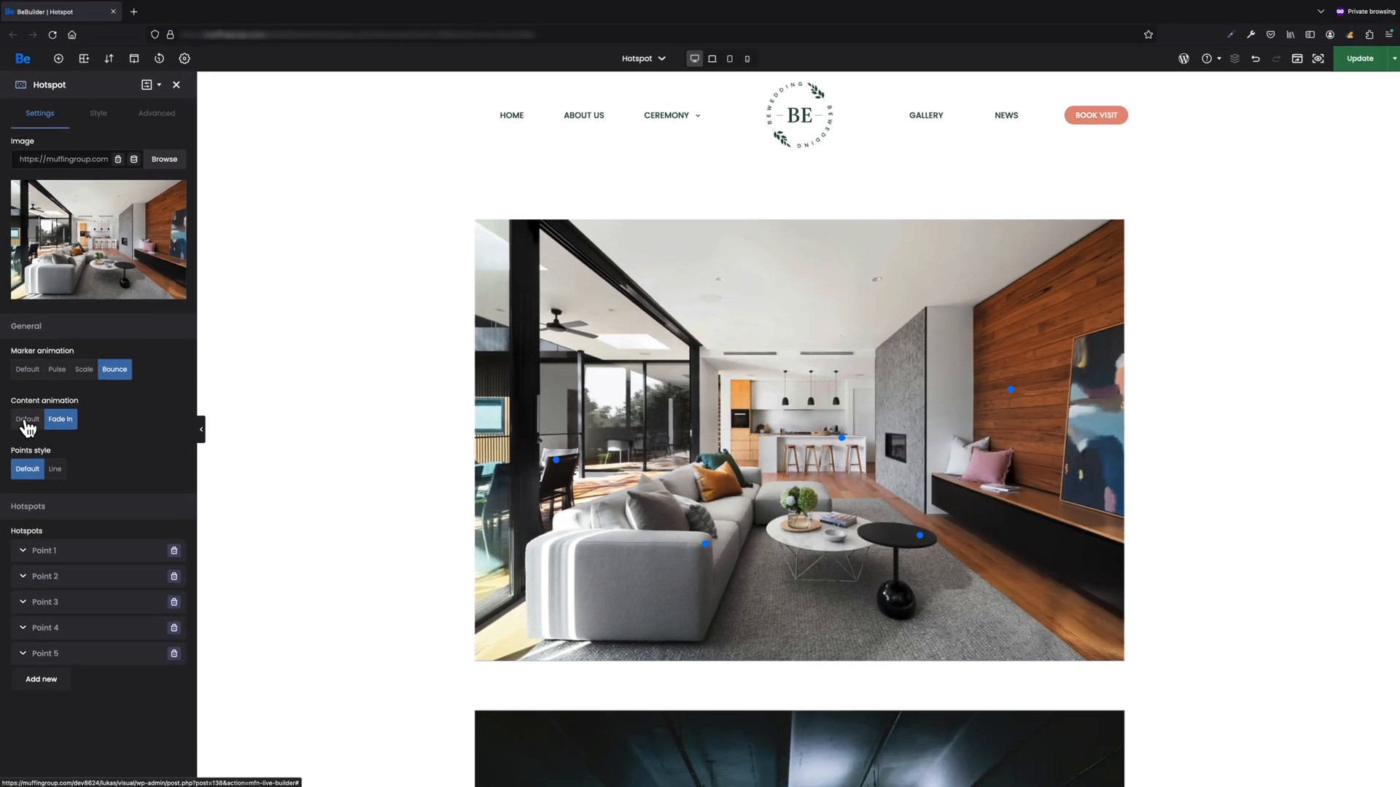
click(26, 420)
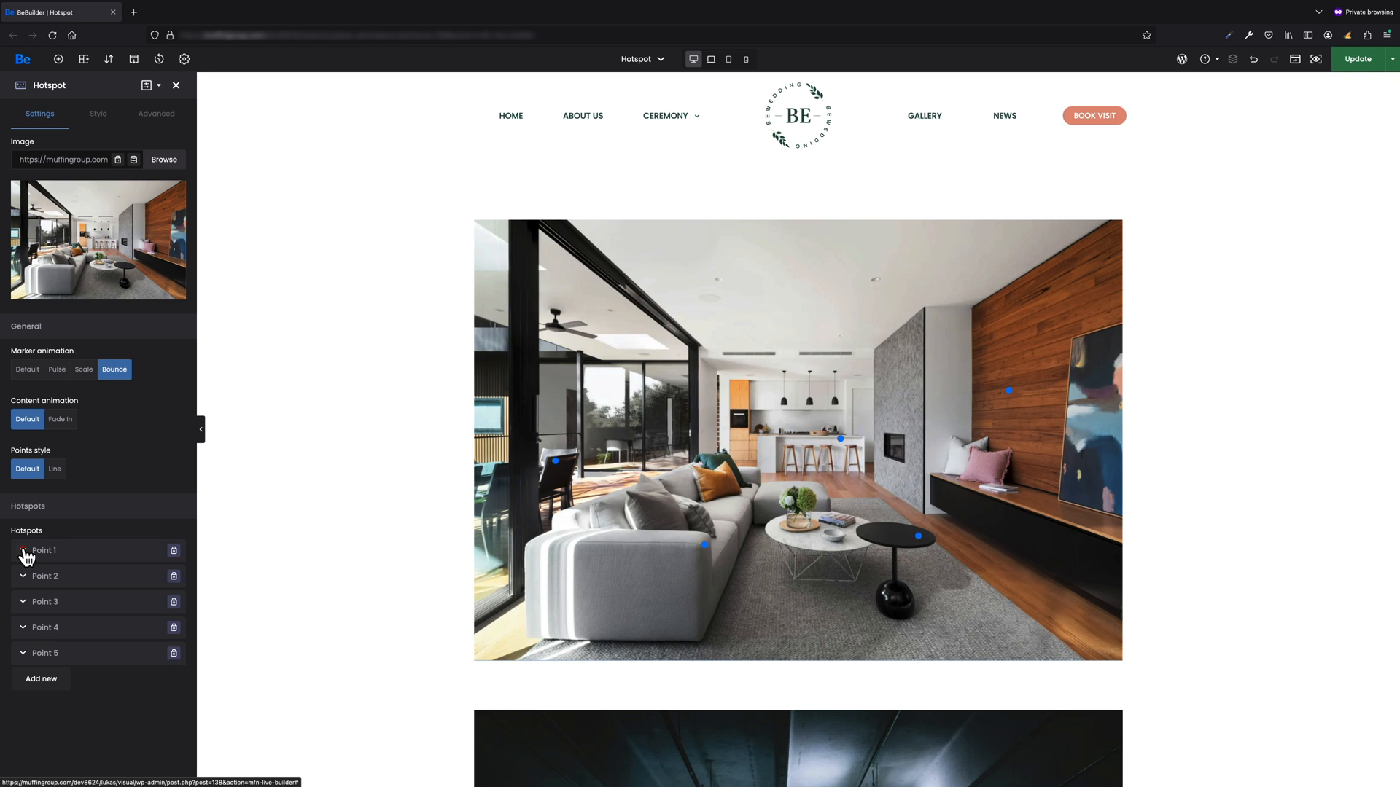
Step: Expand Point 1's settings and switch its marker type to Icon
click(44, 550)
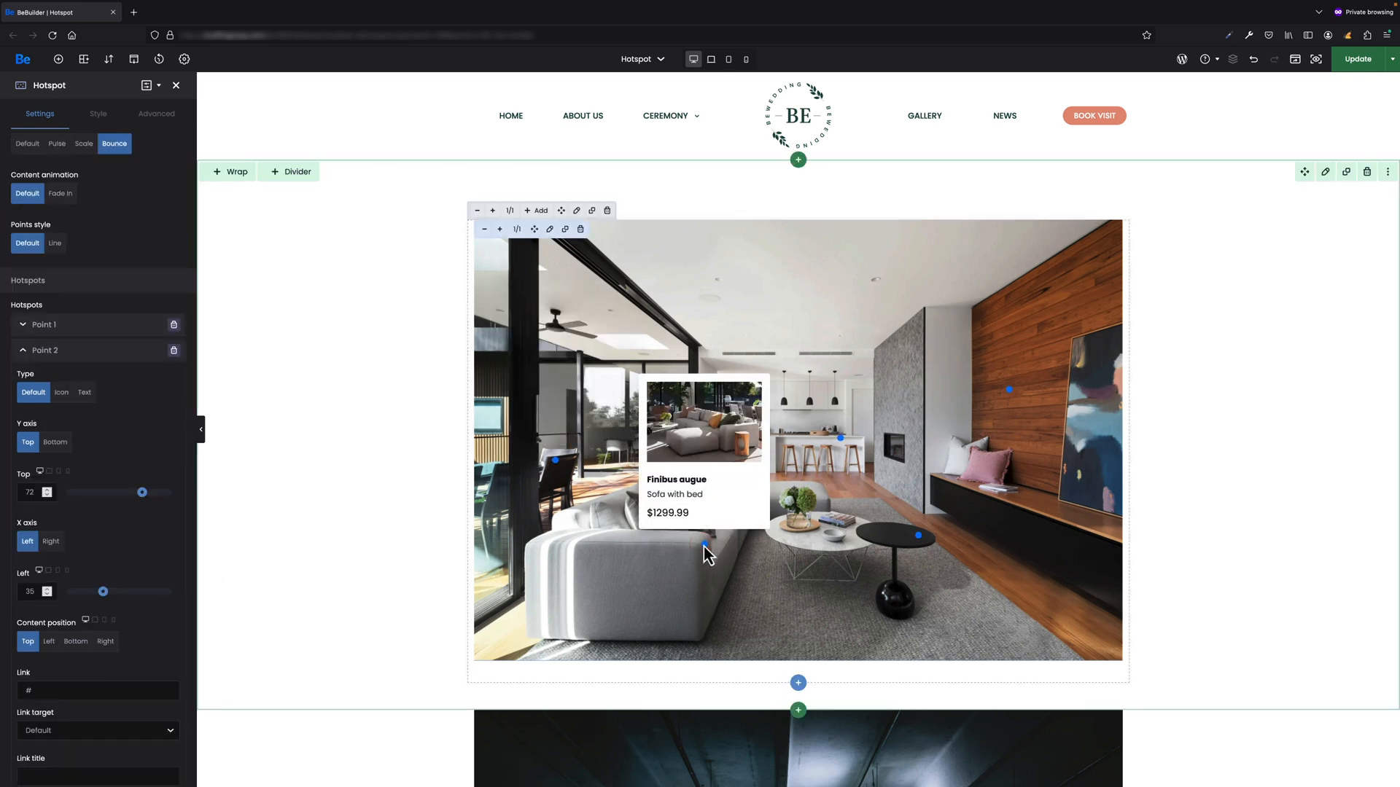
click(45, 324)
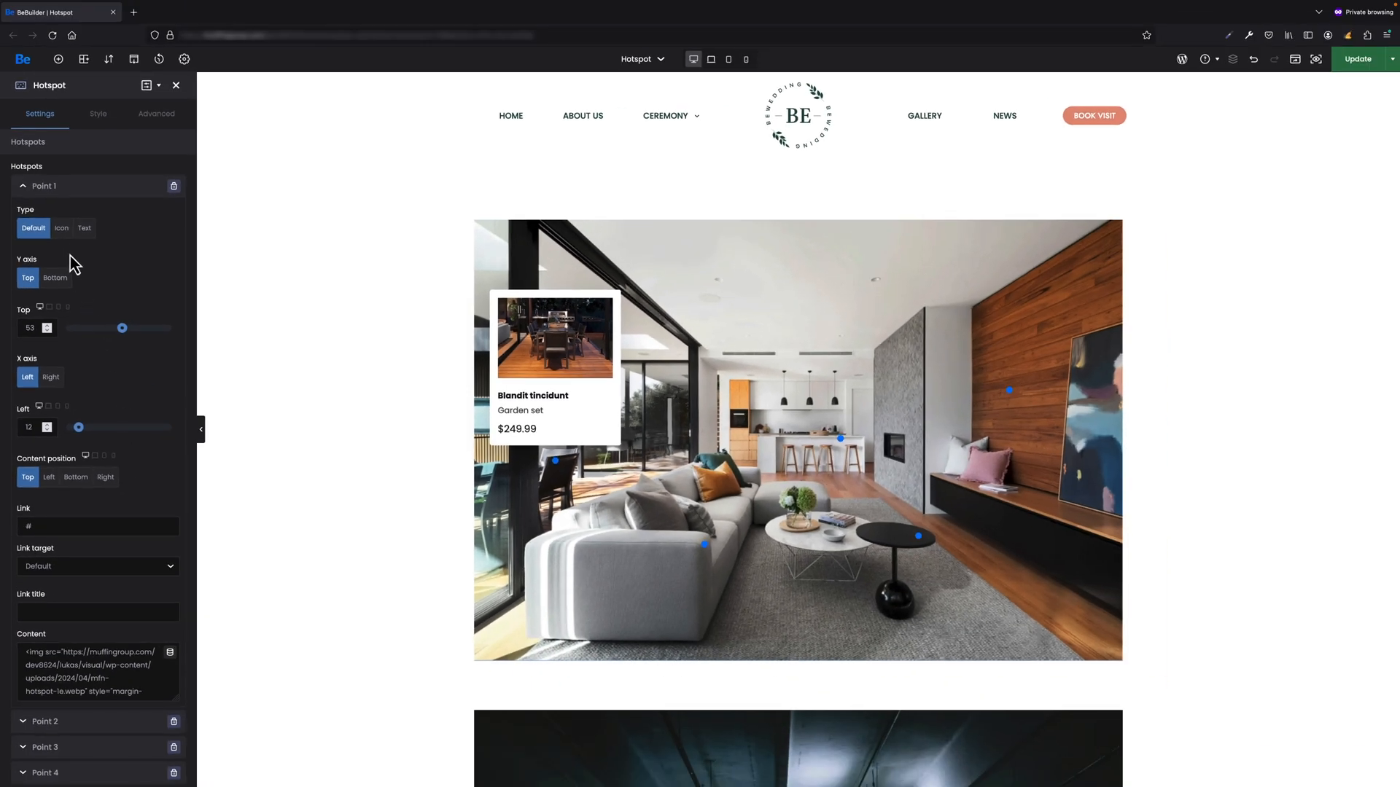
click(61, 228)
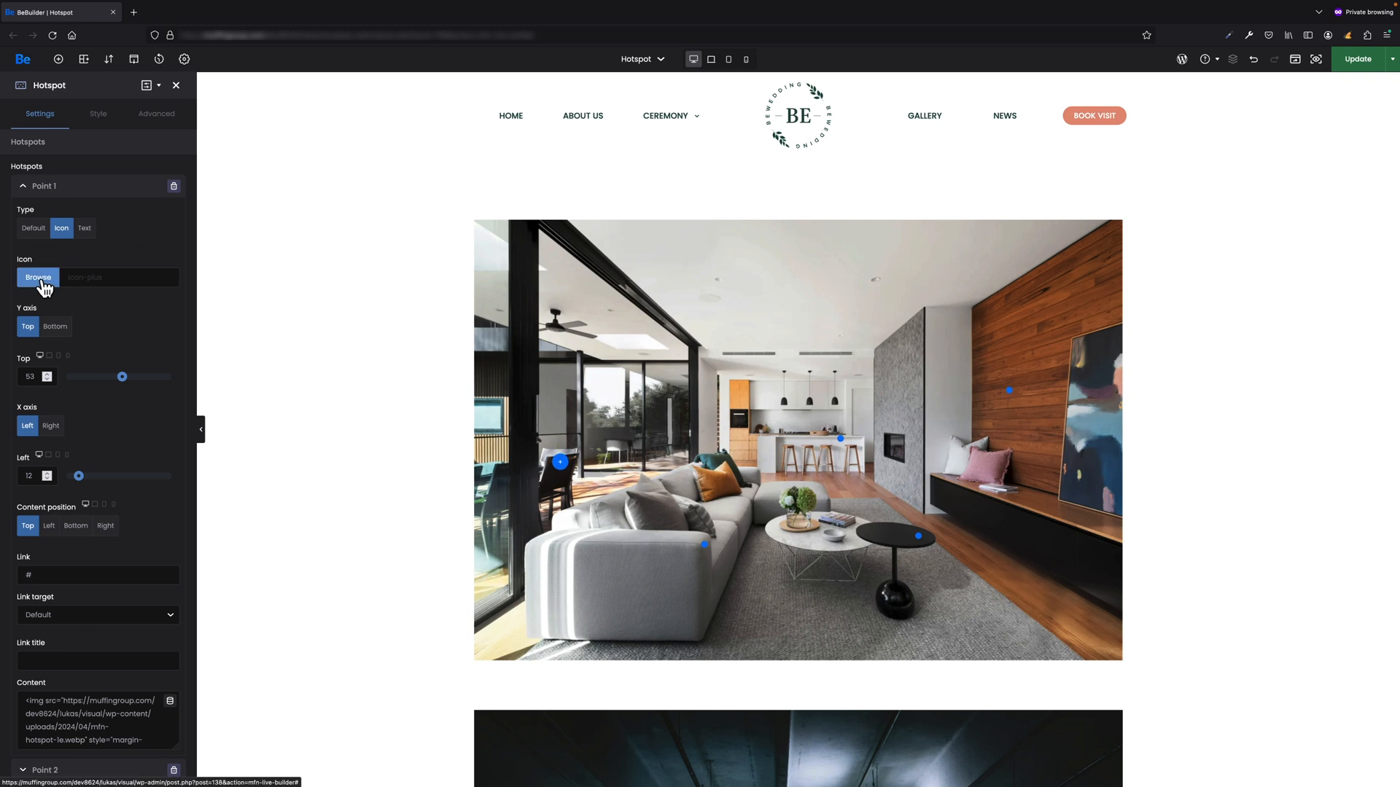
Step: Dismiss the icon picker and return Point 1's marker type to Default
click(38, 277)
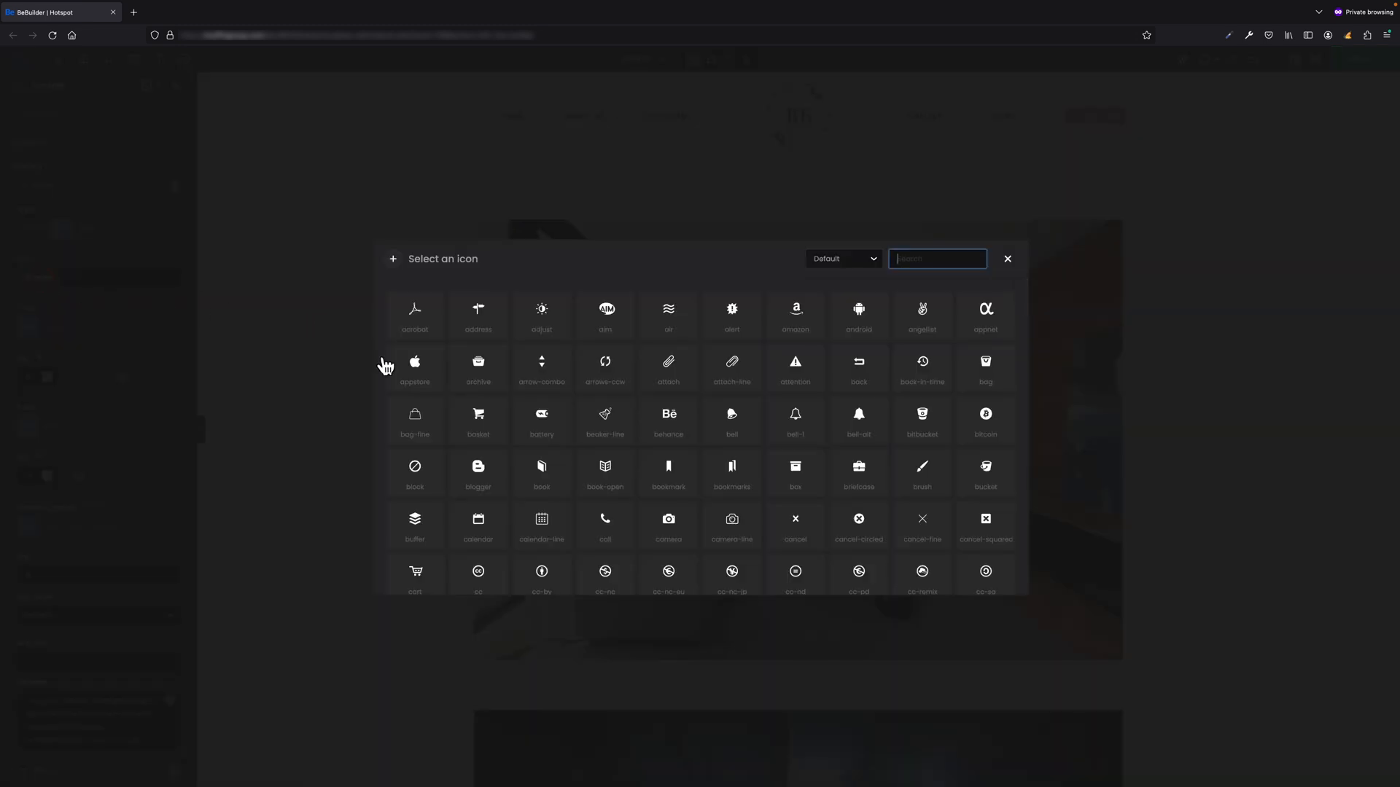
click(1008, 259)
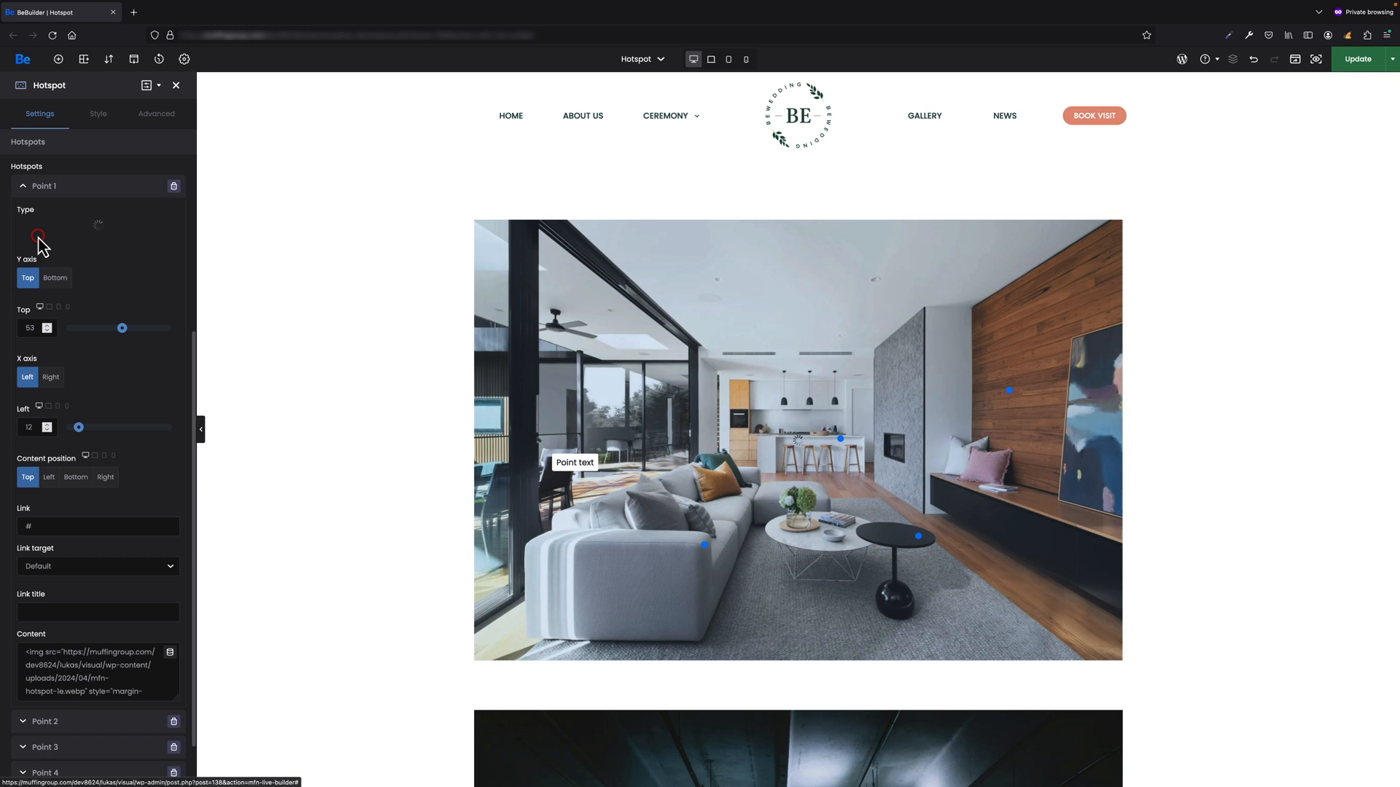
click(33, 227)
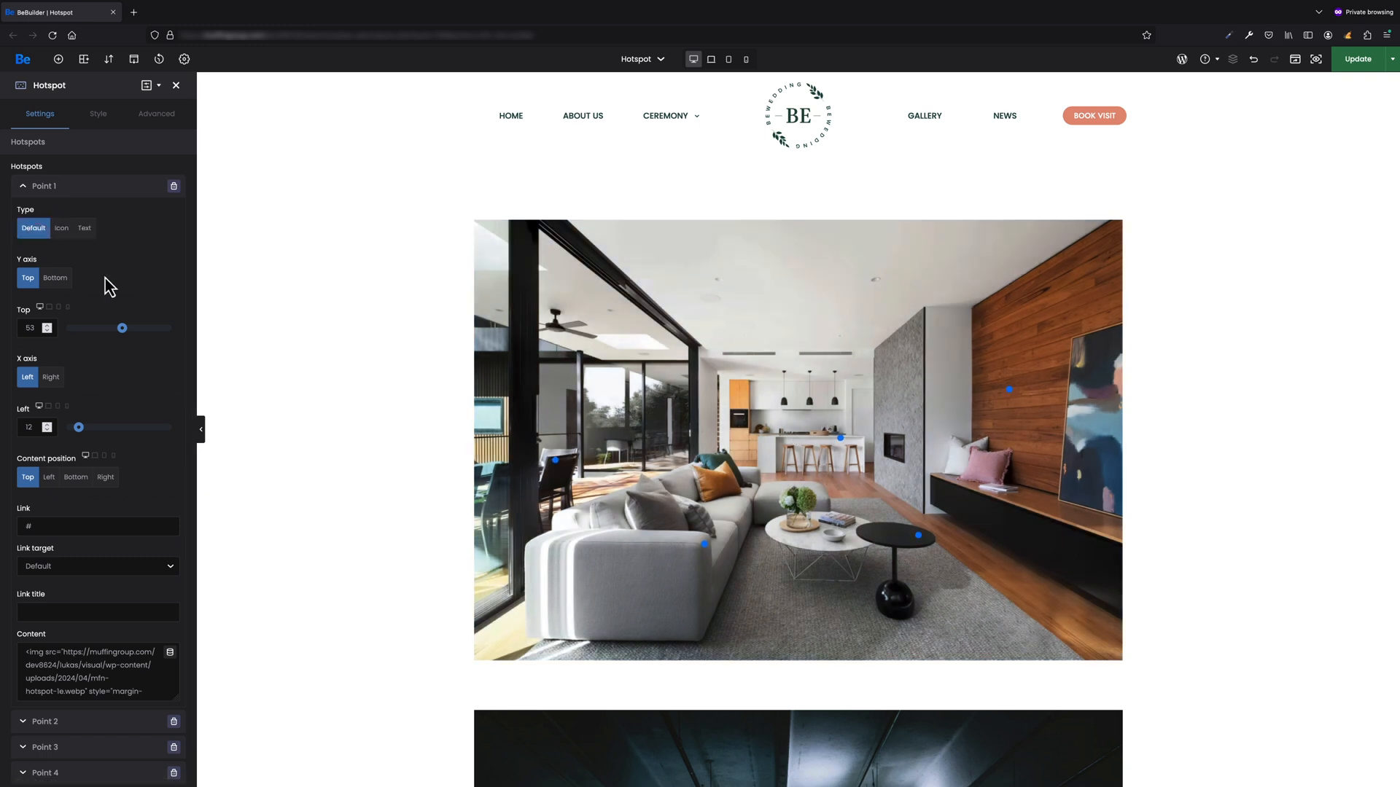
Step: Position Point 1 from the top at about 55 and measure it from the left edge
click(54, 277)
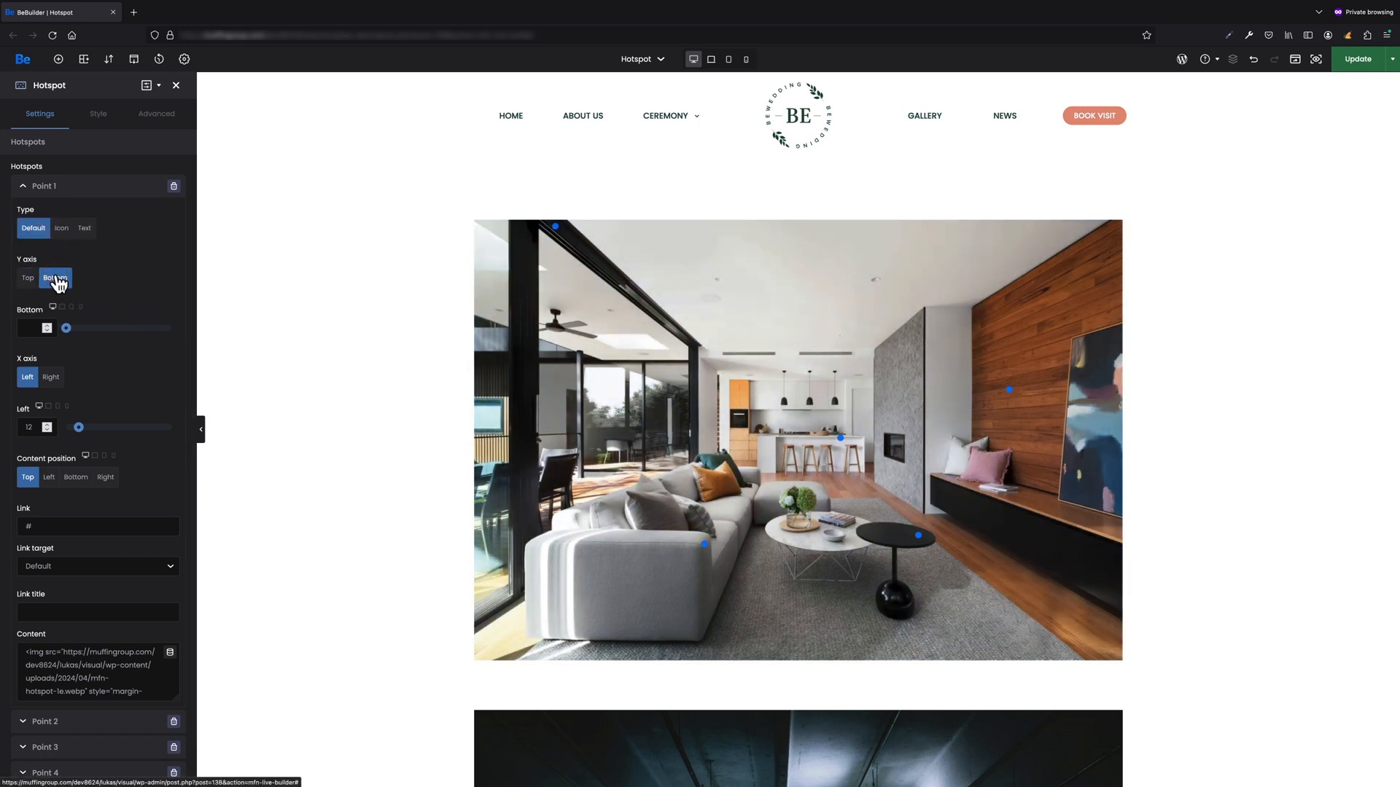
click(28, 277)
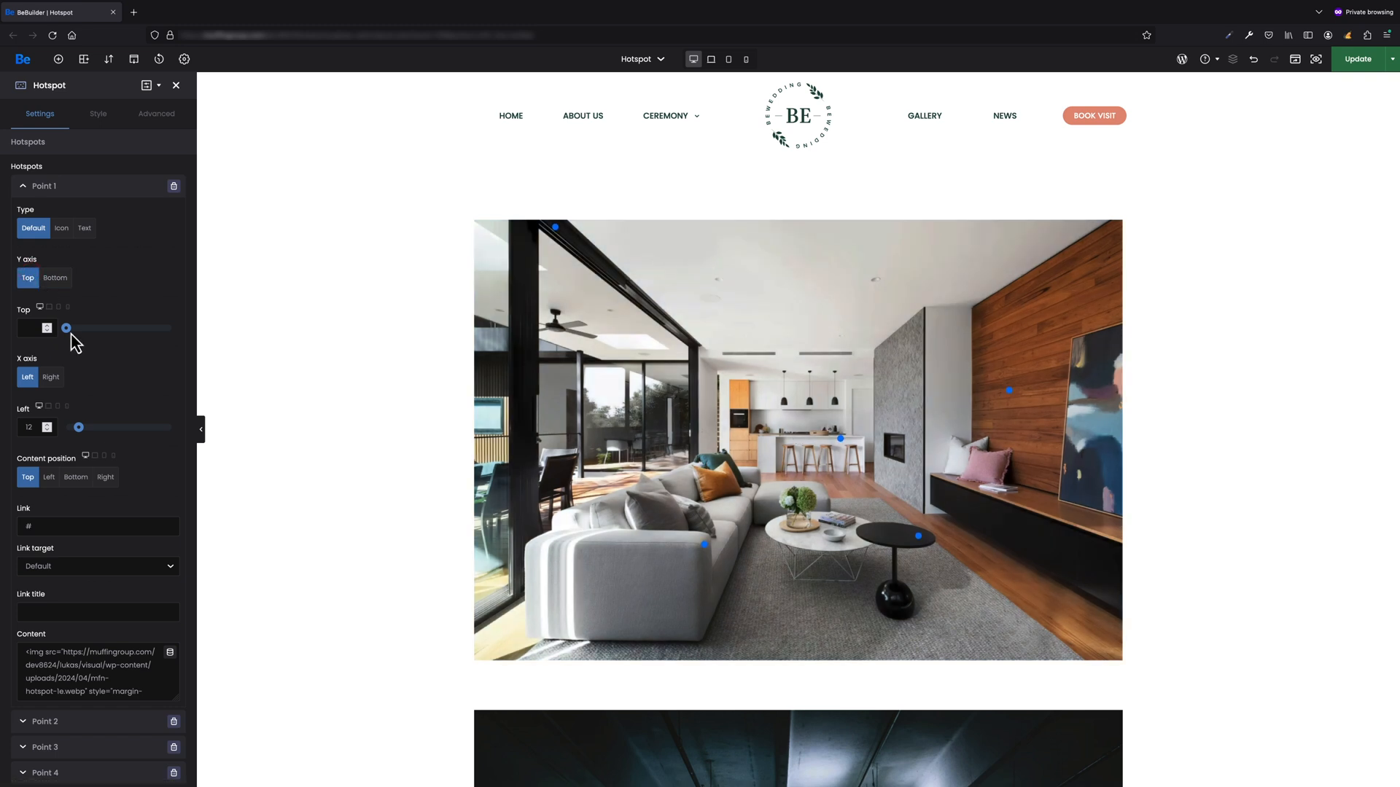
drag(66, 328, 122, 328)
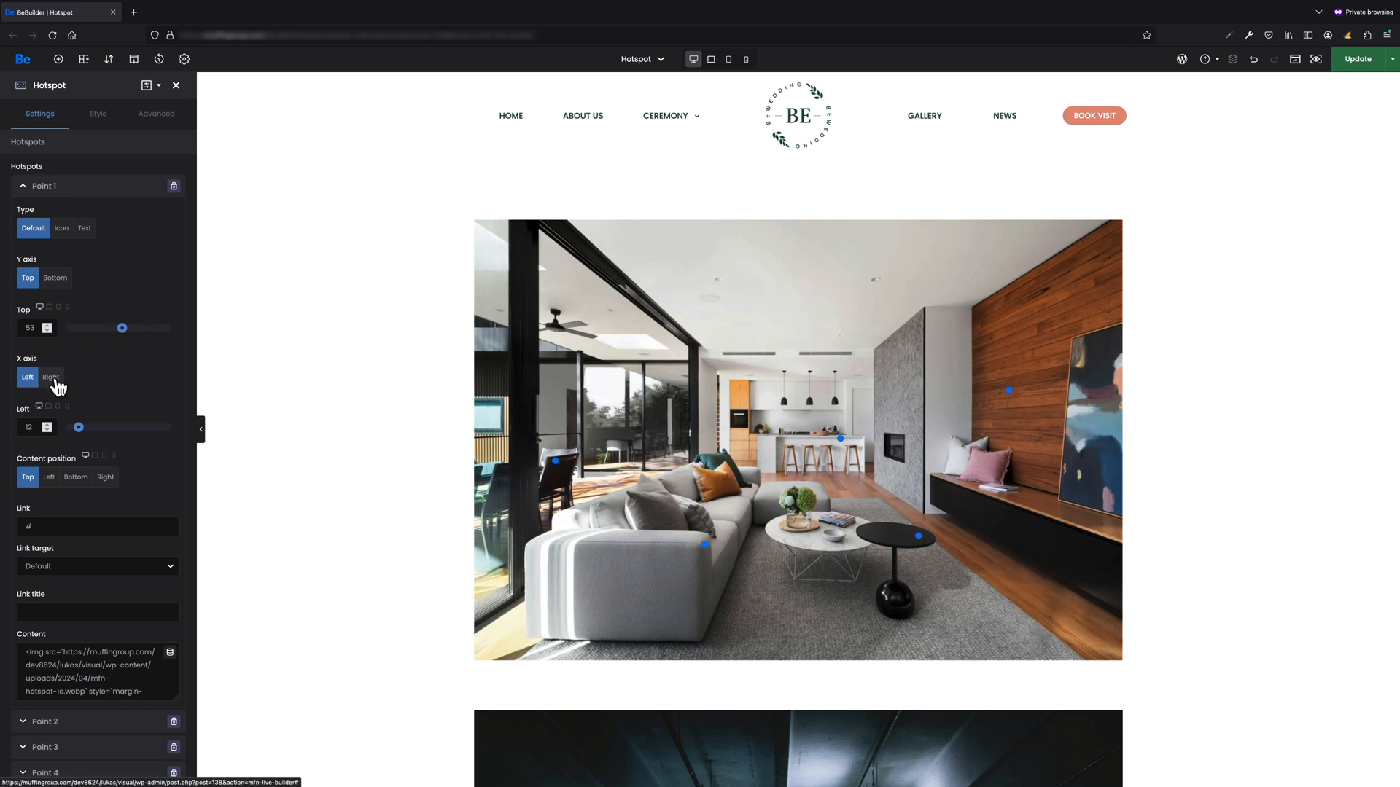
click(50, 377)
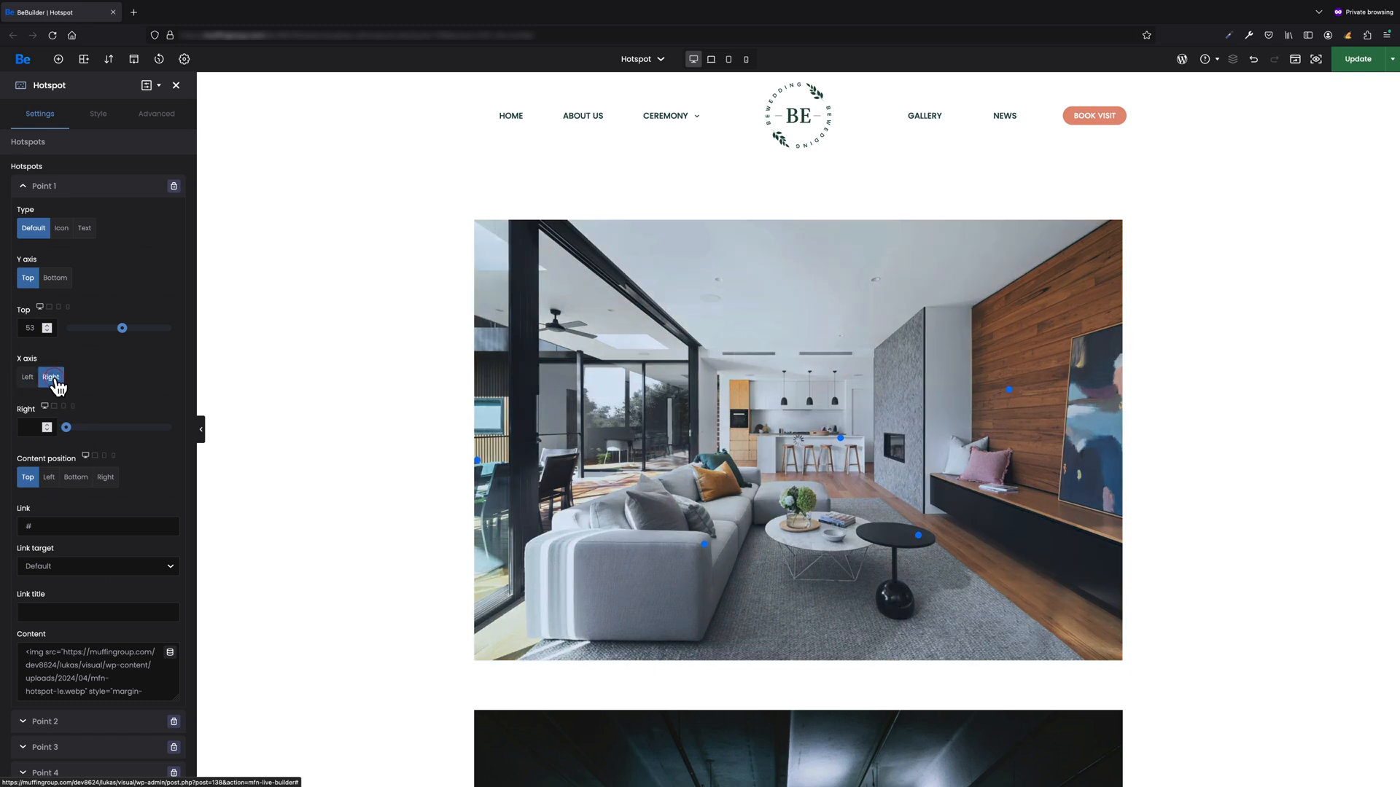
click(26, 376)
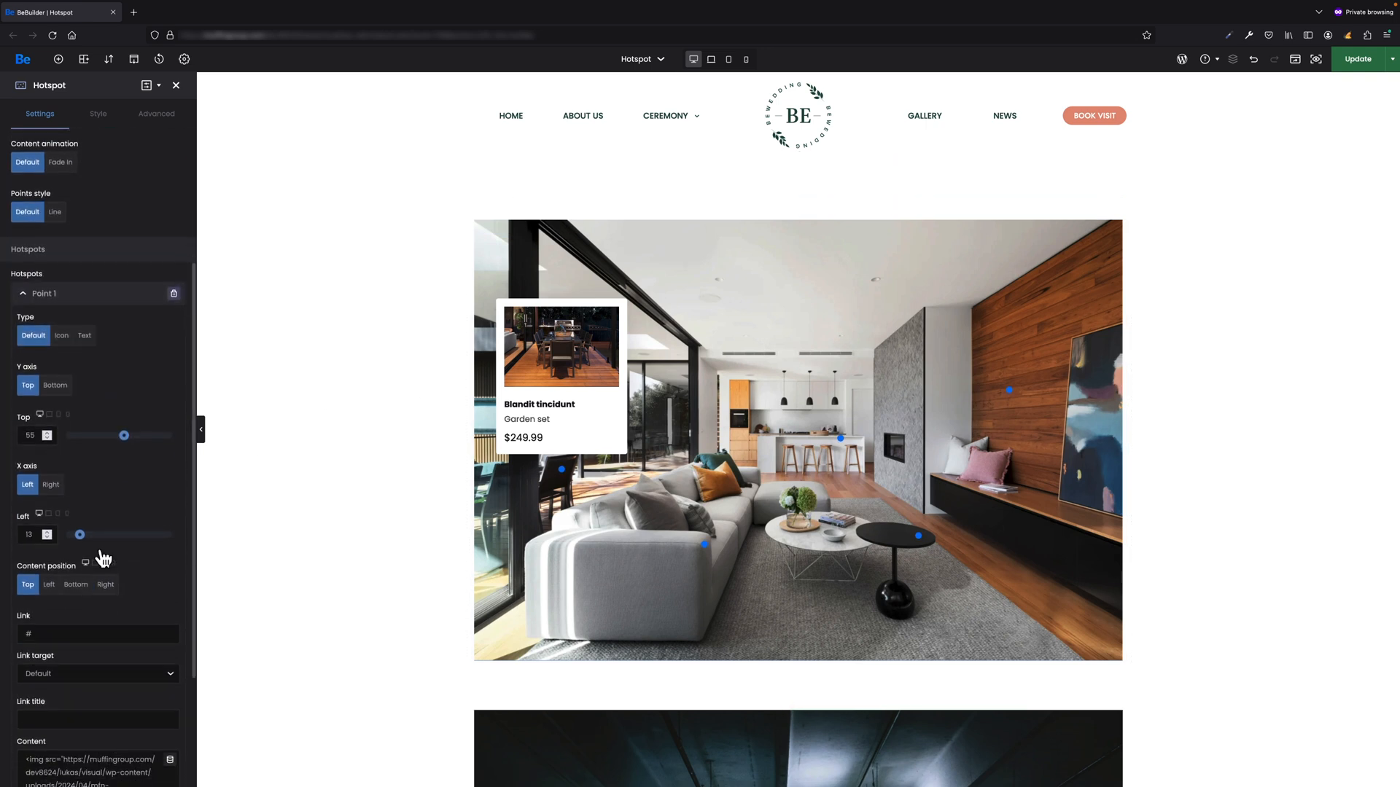
scroll(down, 3)
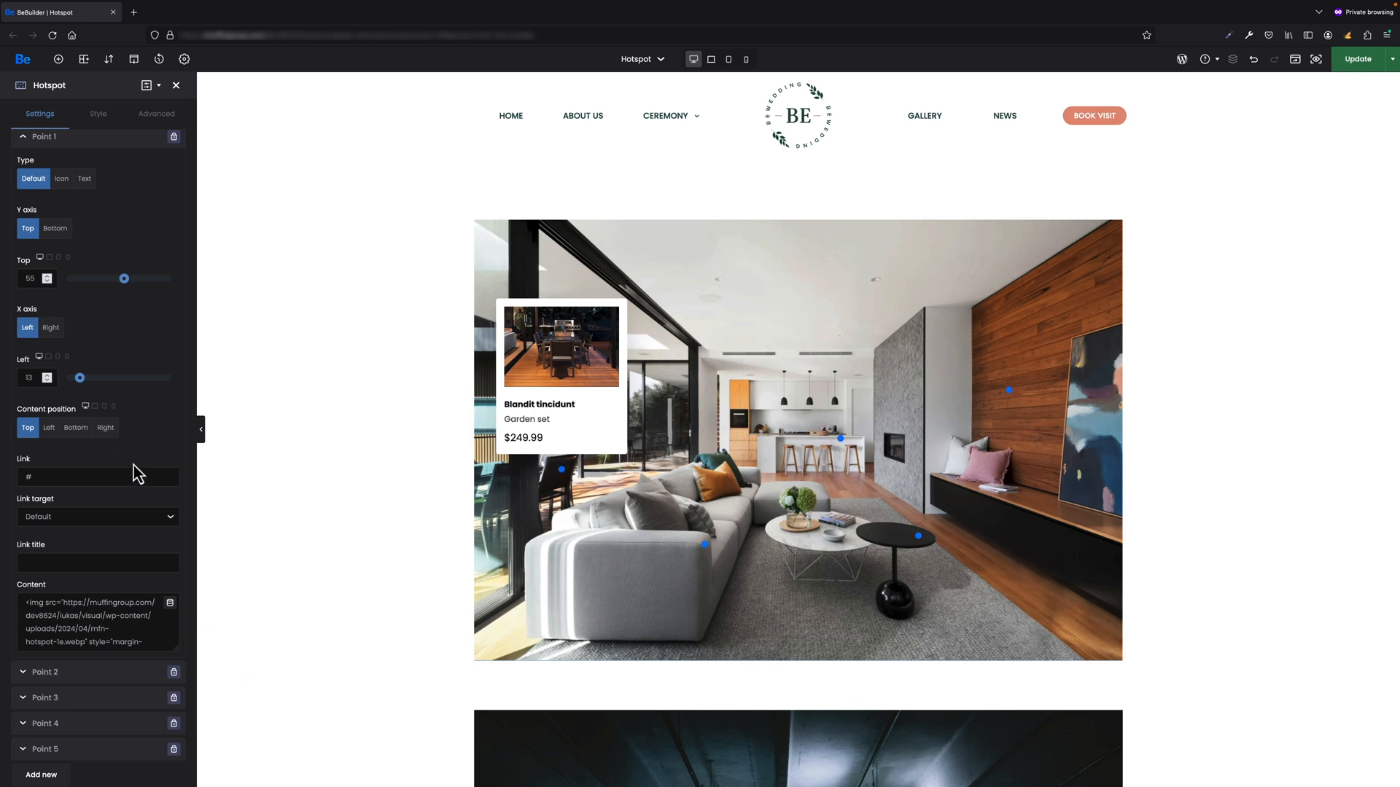
click(50, 427)
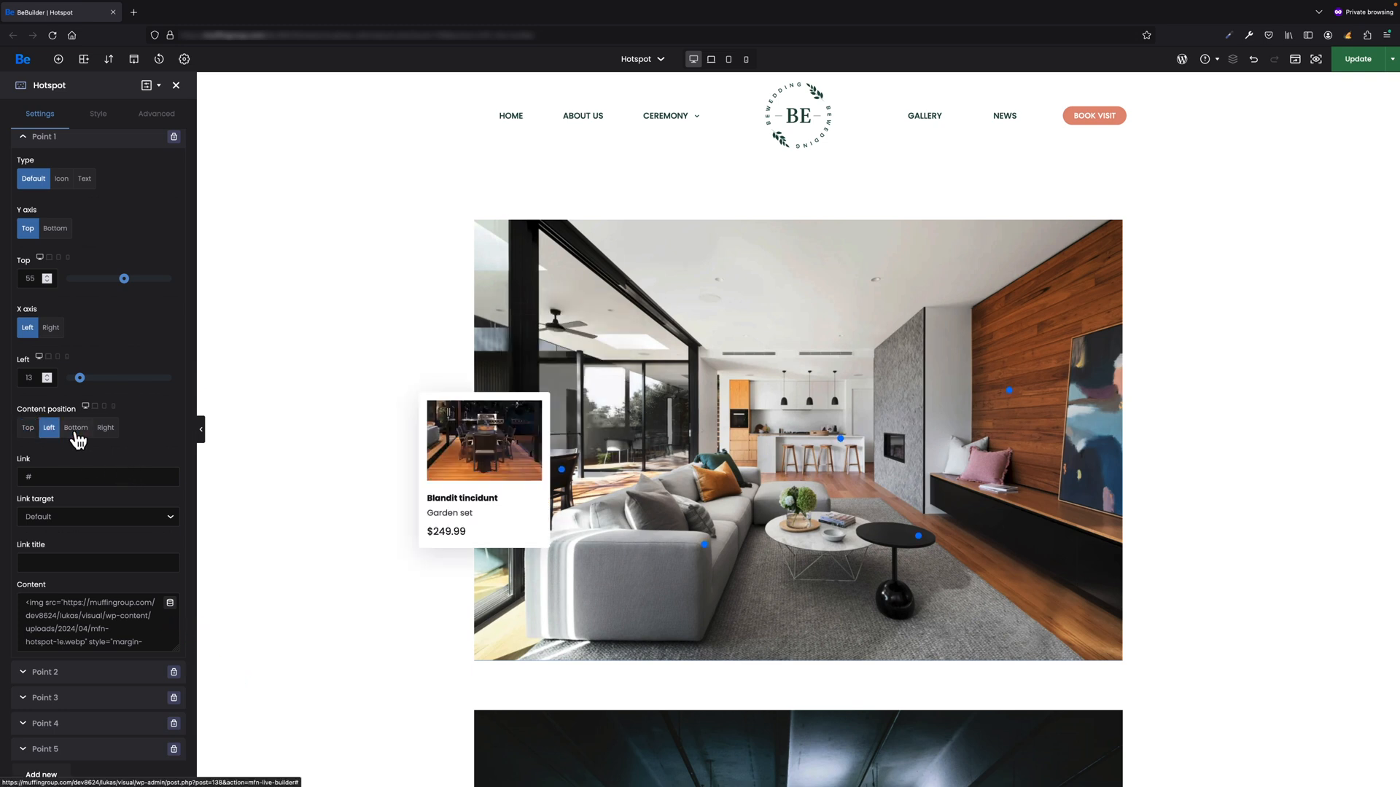
click(28, 427)
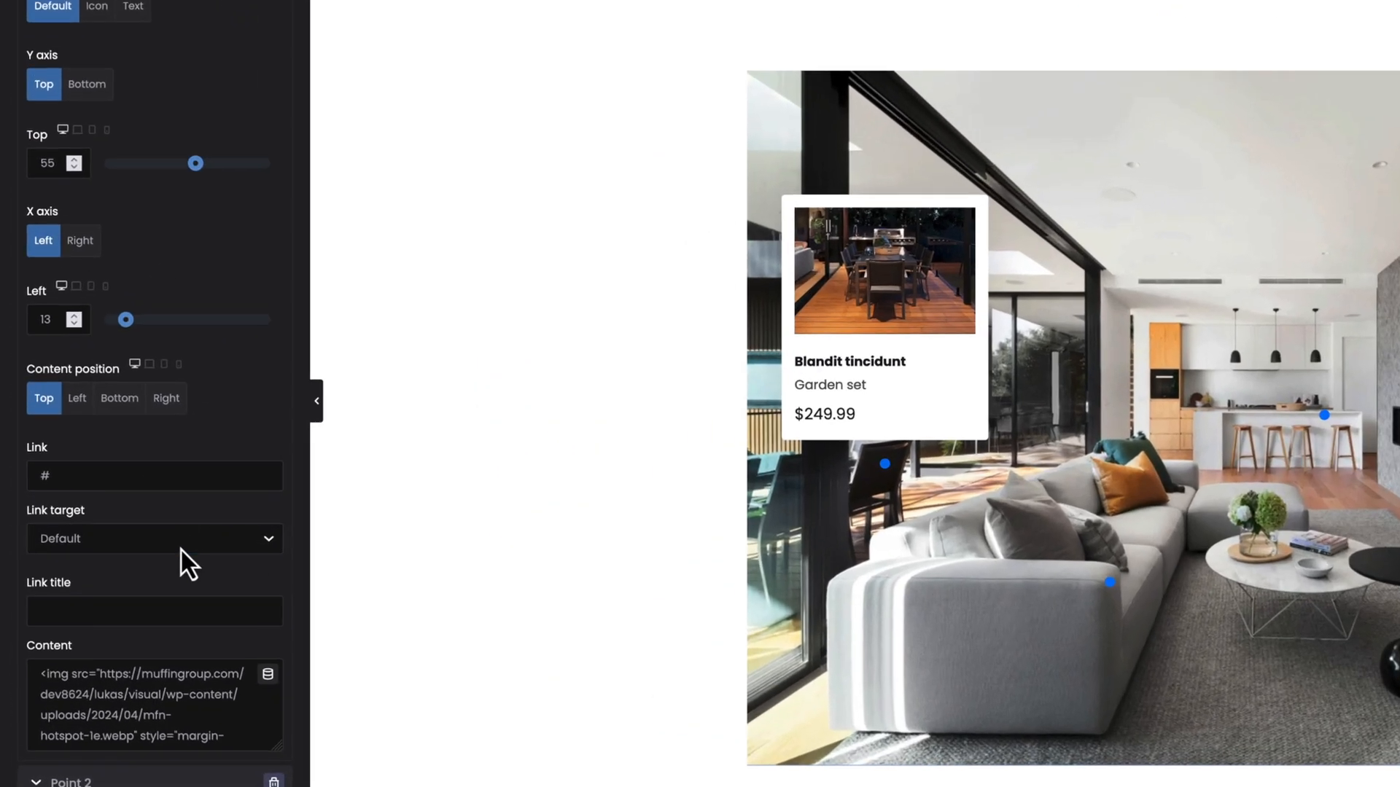
click(153, 538)
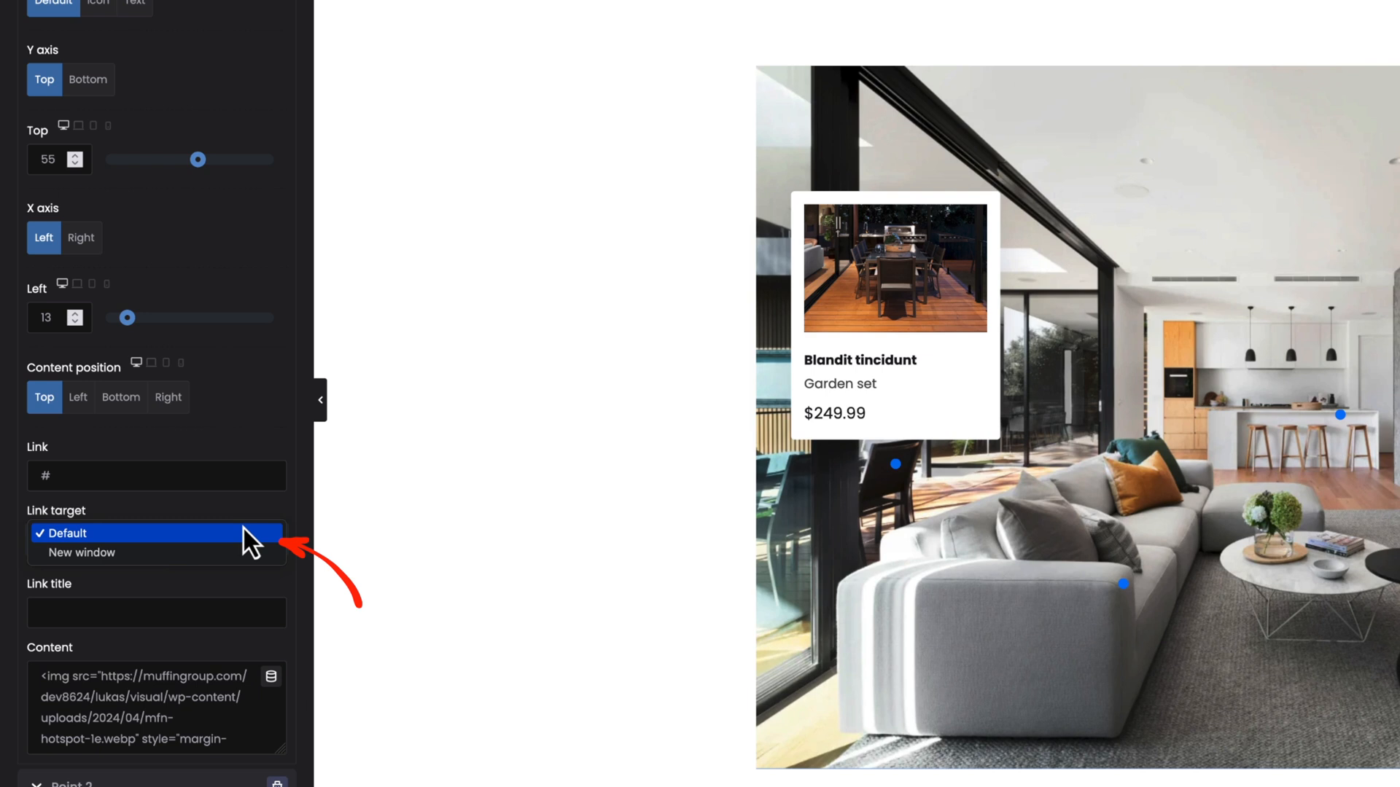
click(65, 534)
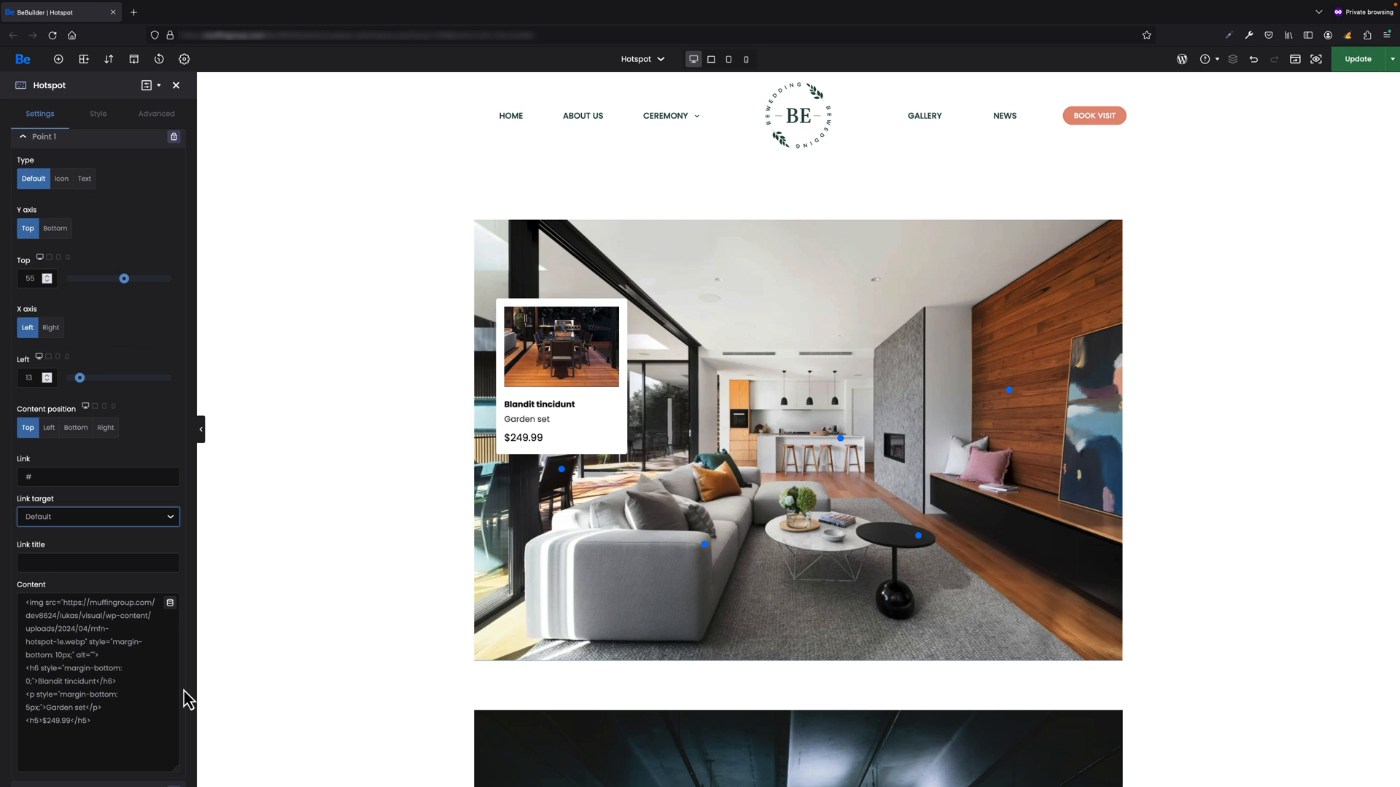
mouse_move(107, 147)
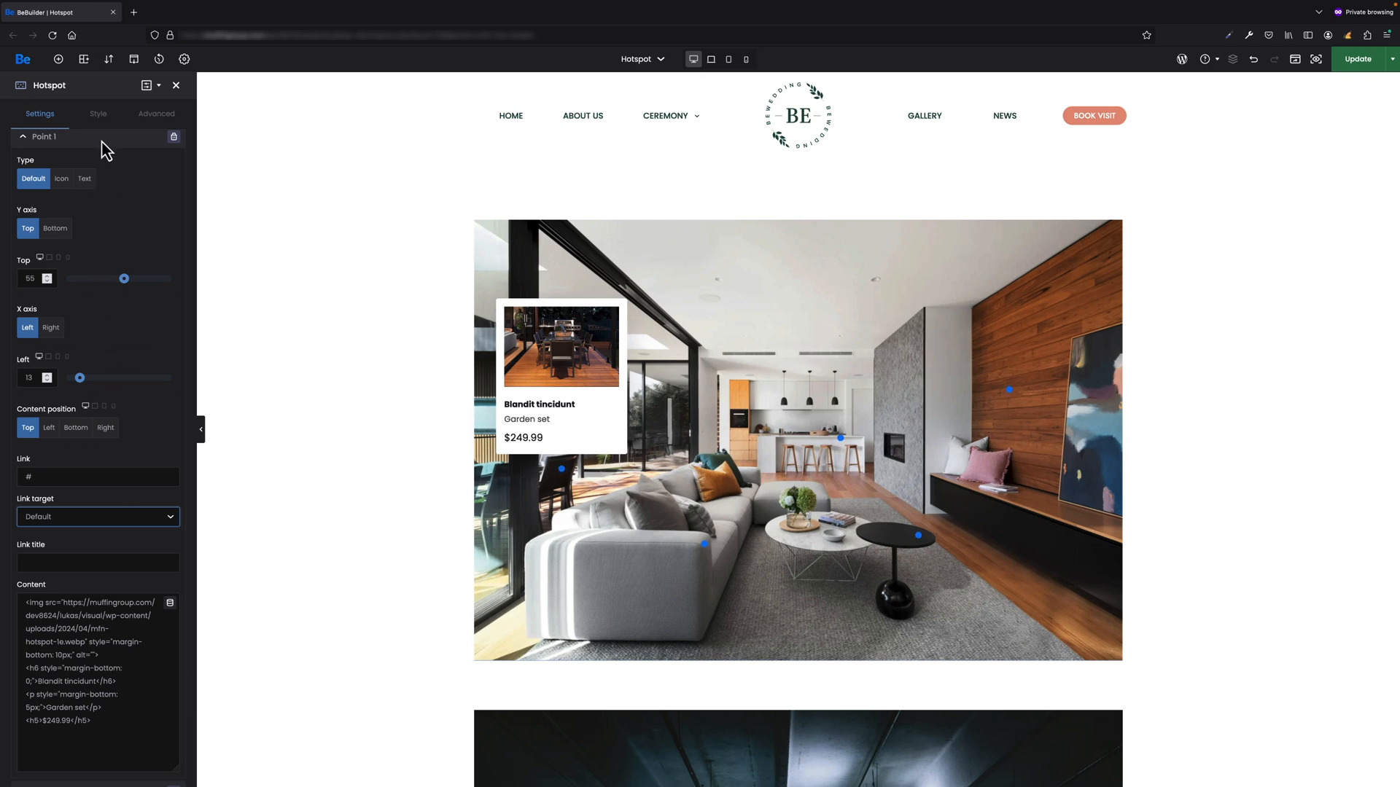
click(97, 114)
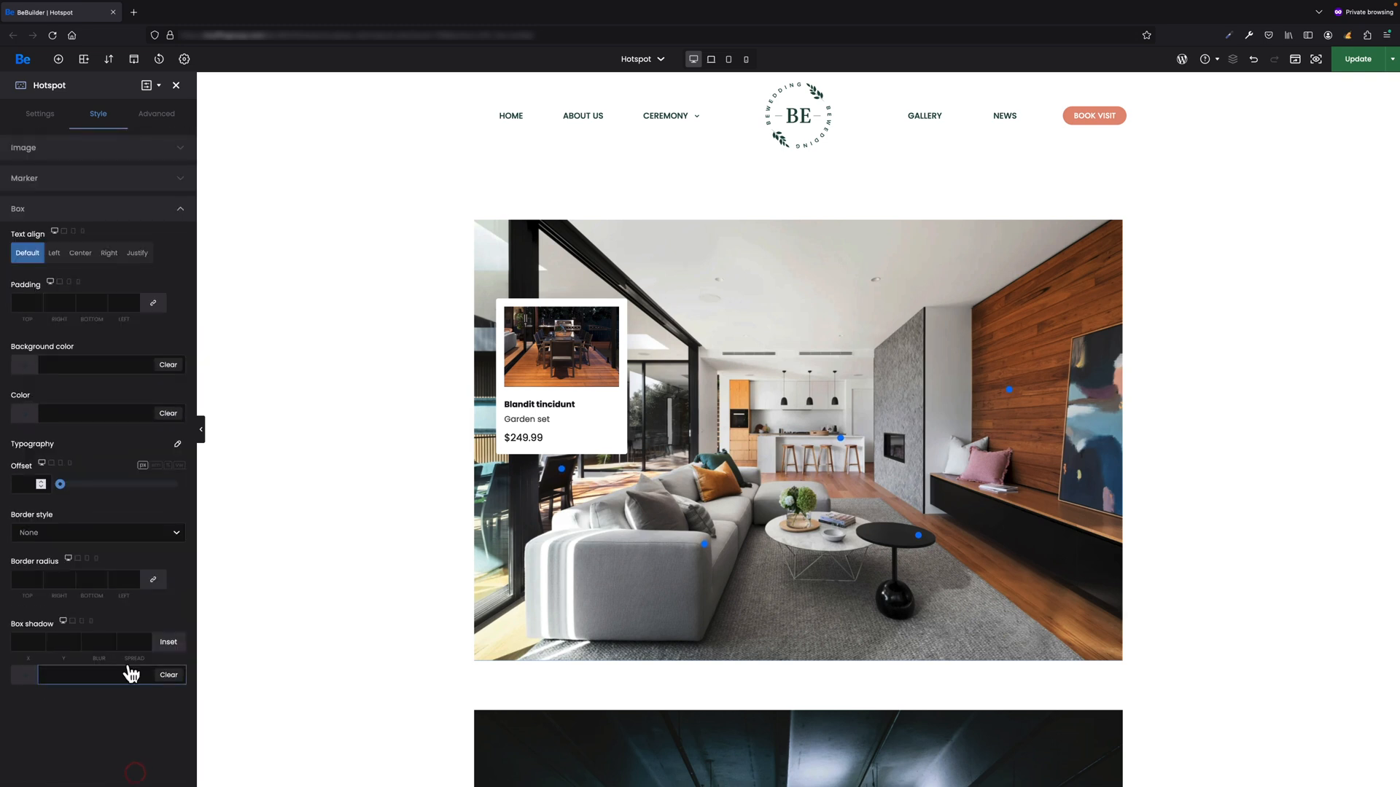
click(156, 114)
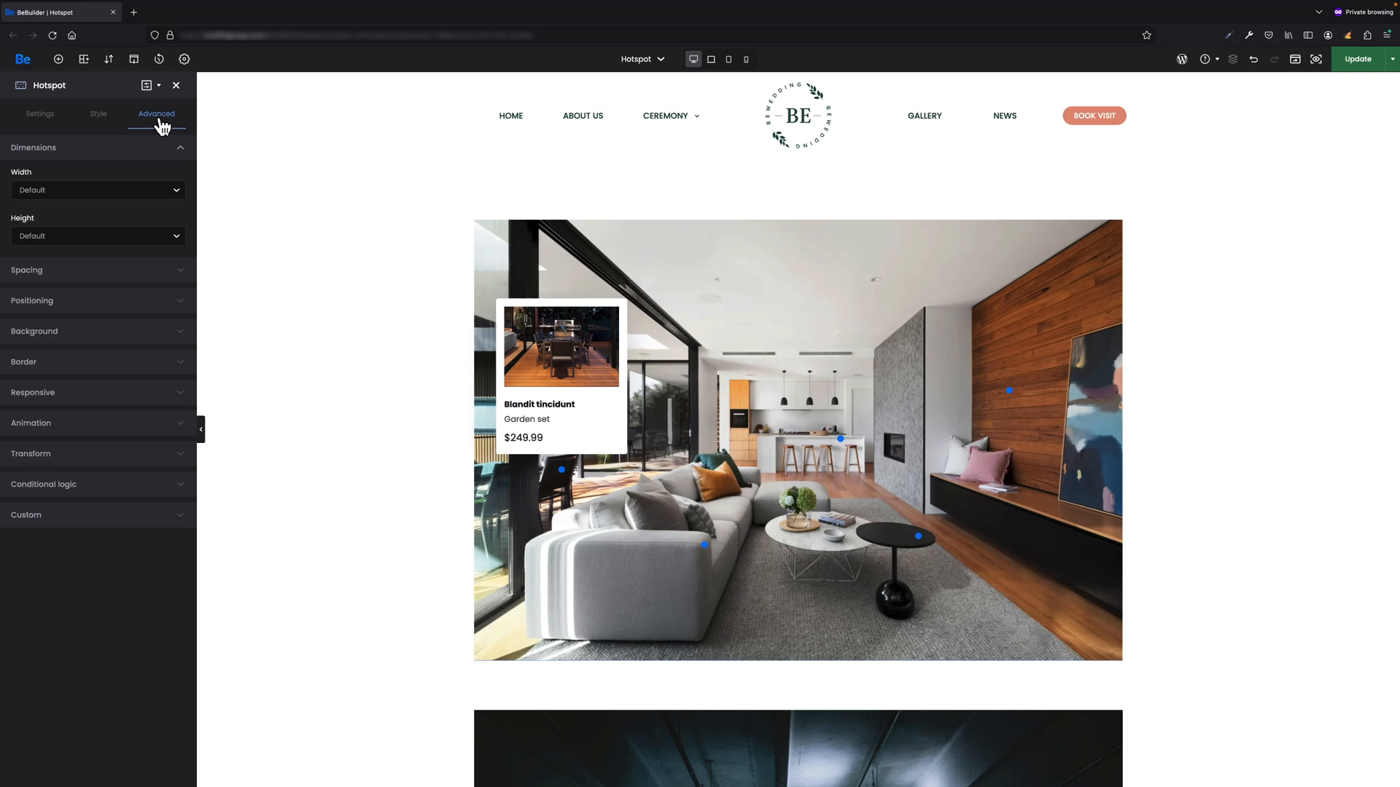
click(40, 114)
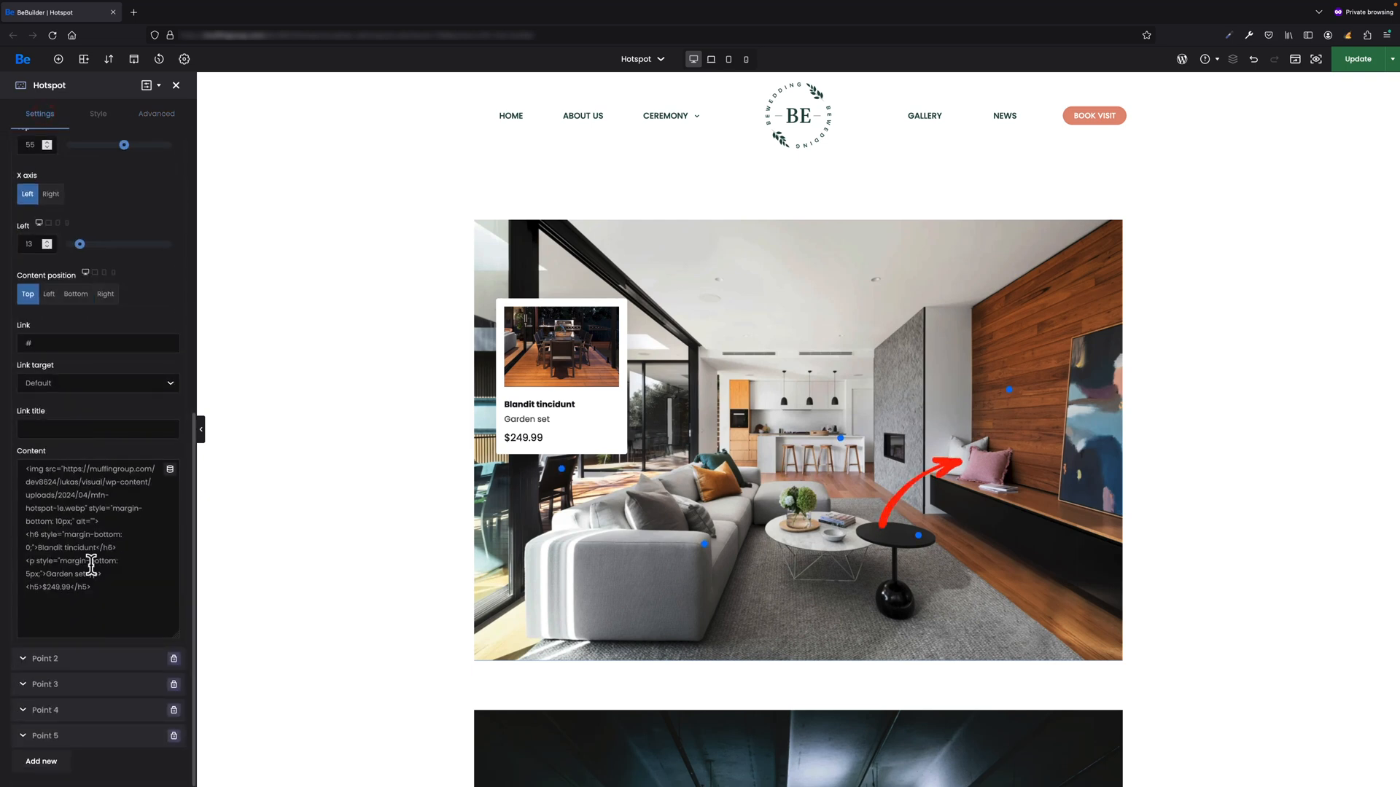
Step: Add Point 6 measured from the right edge and preview at tablet width
click(41, 761)
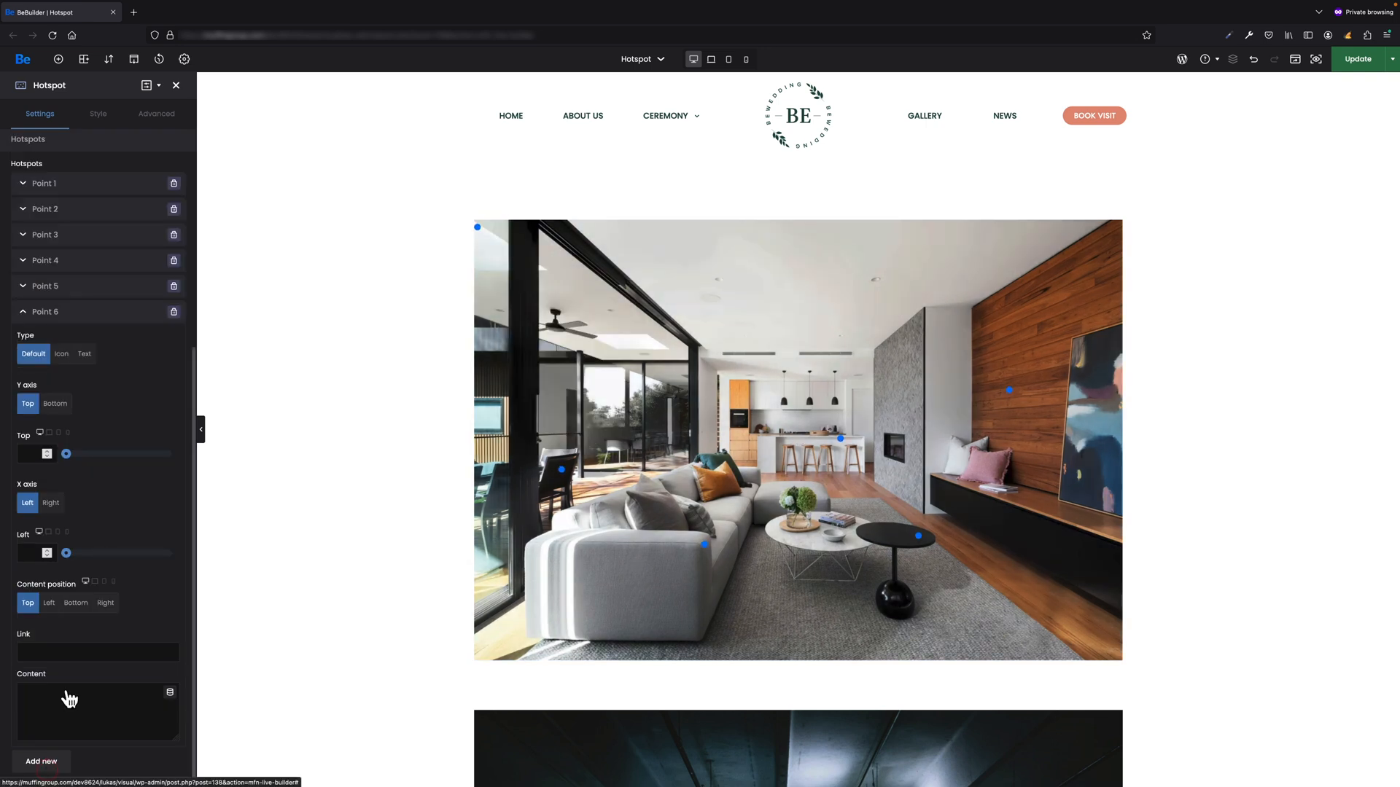
mouse_move(116, 392)
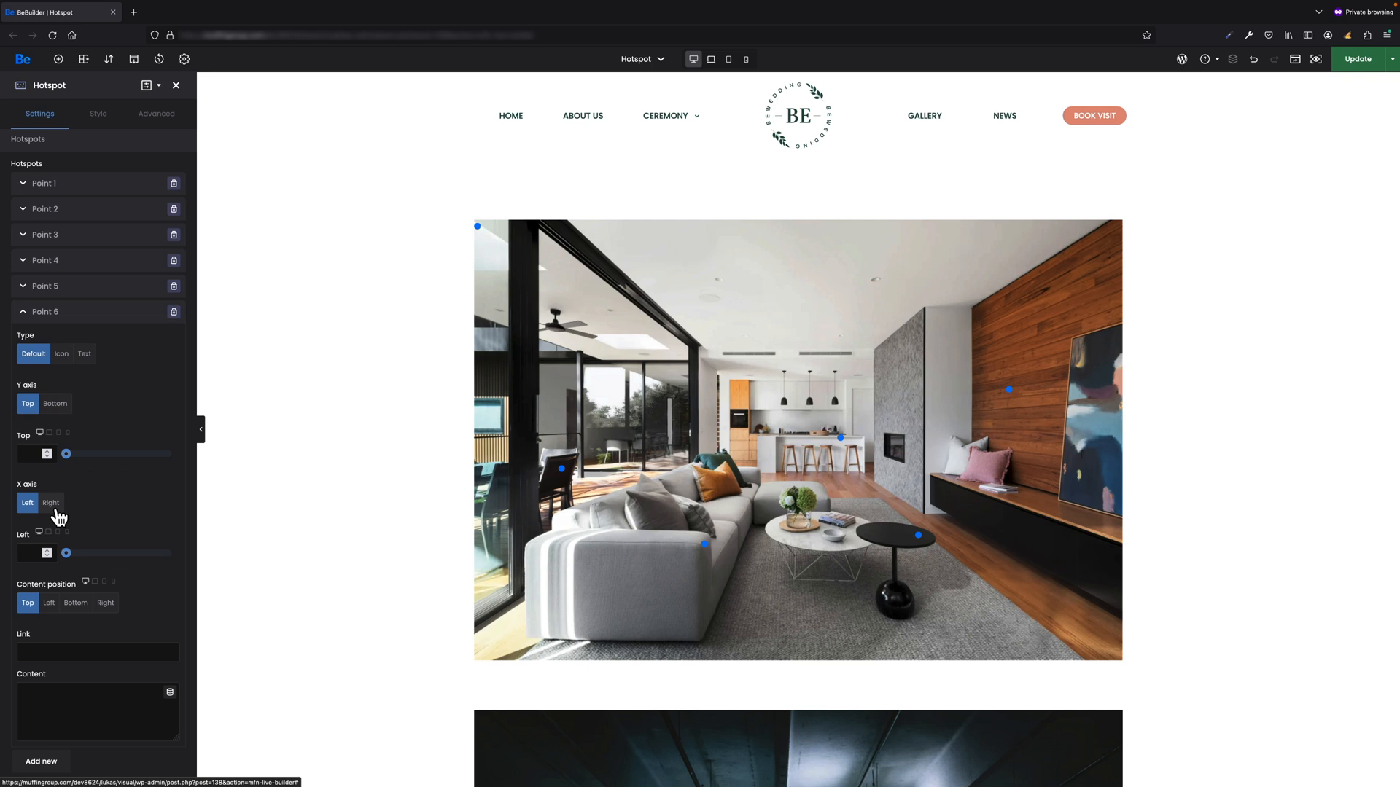
click(51, 503)
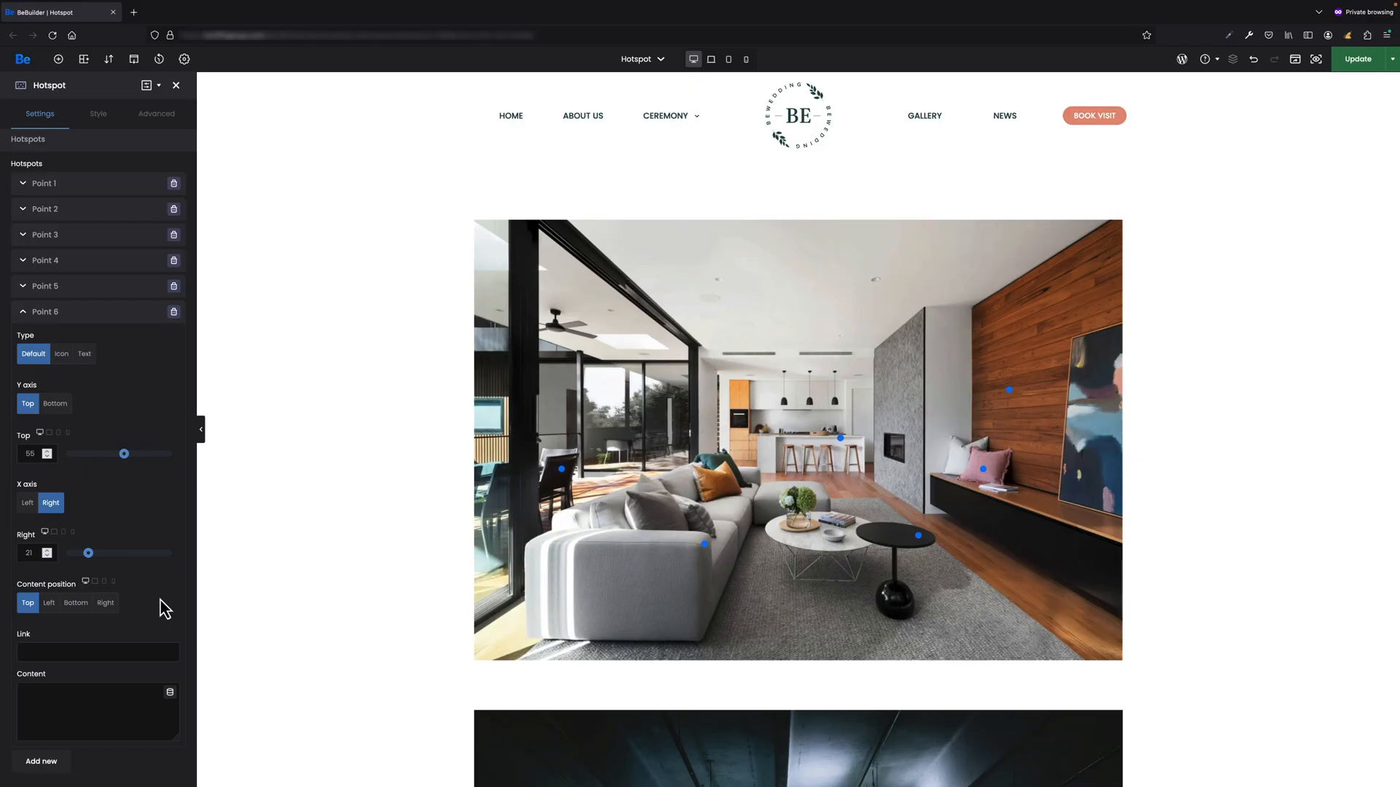
click(711, 59)
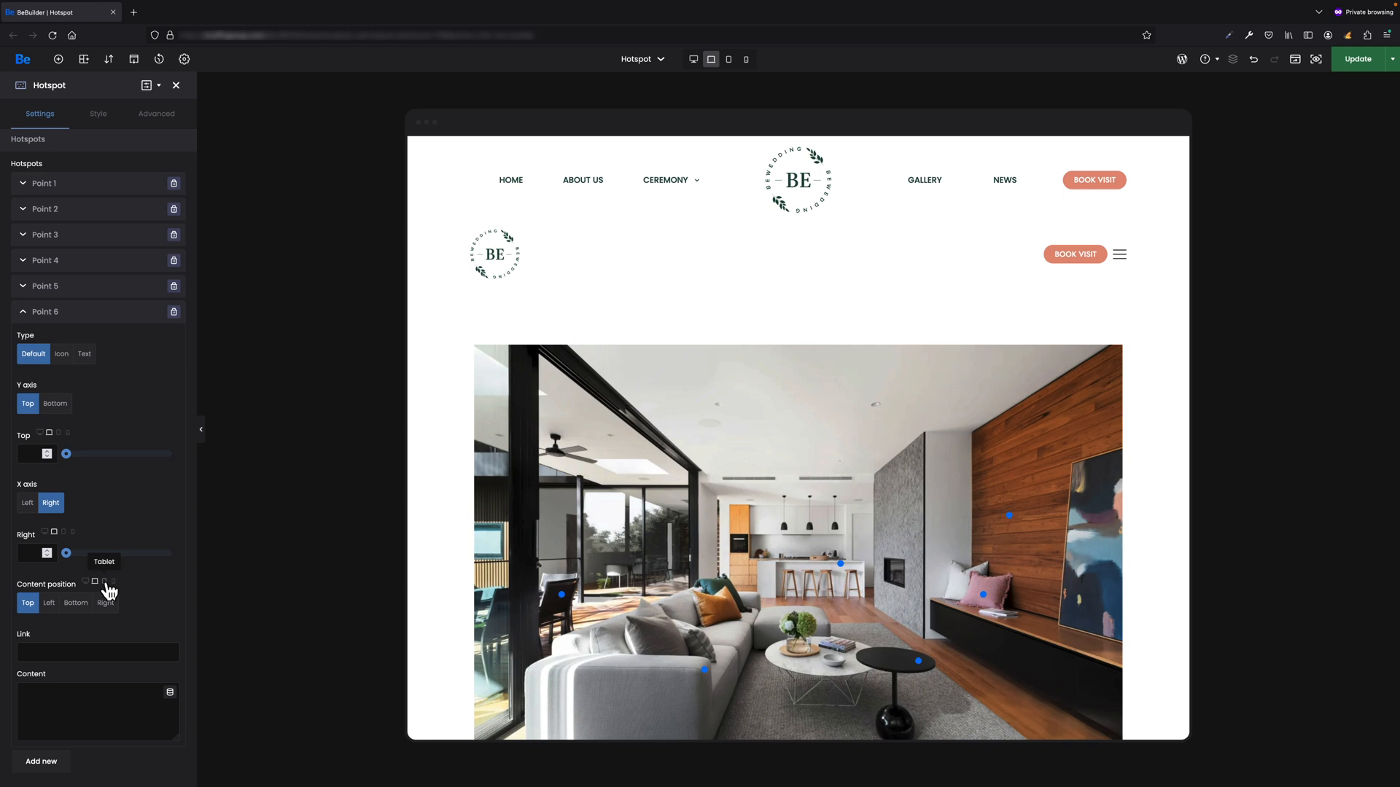
click(745, 59)
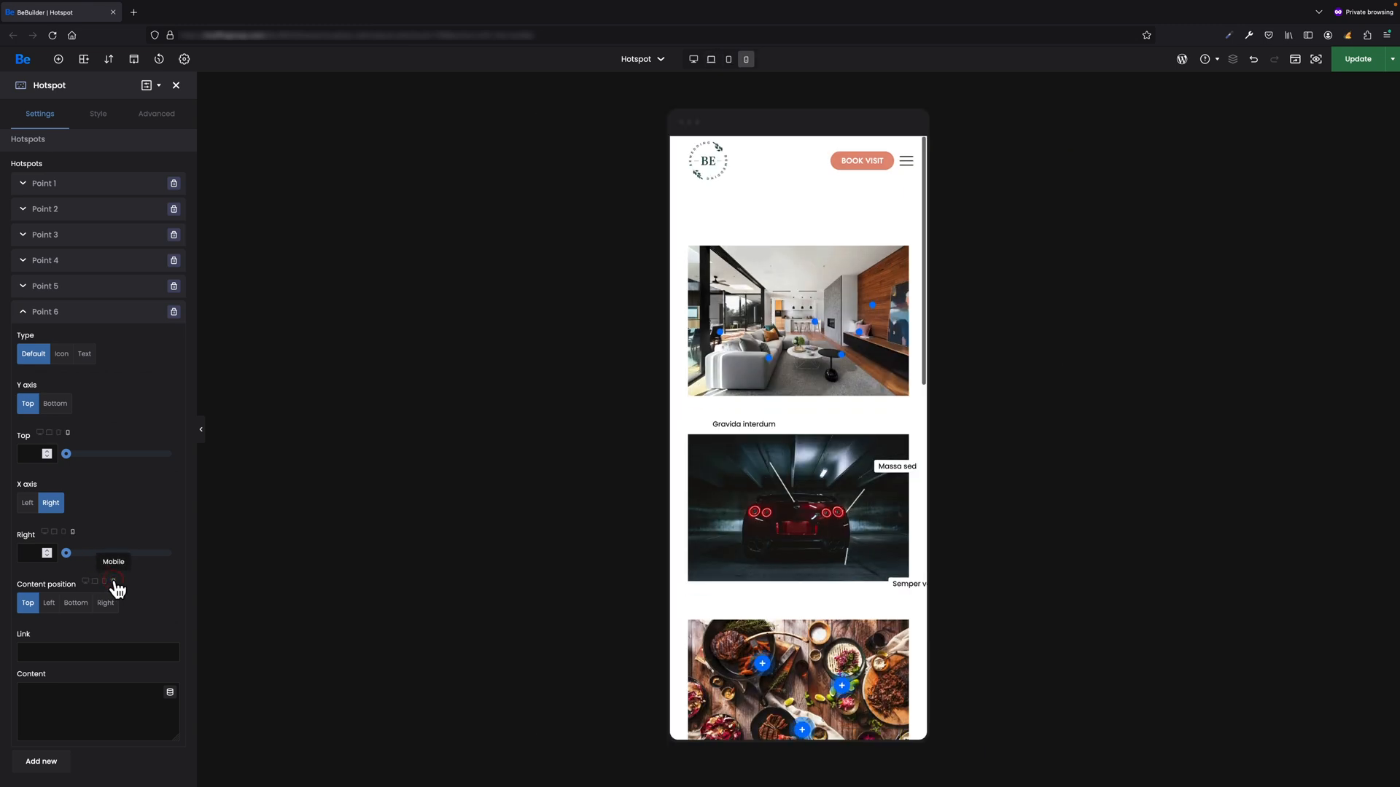
click(692, 58)
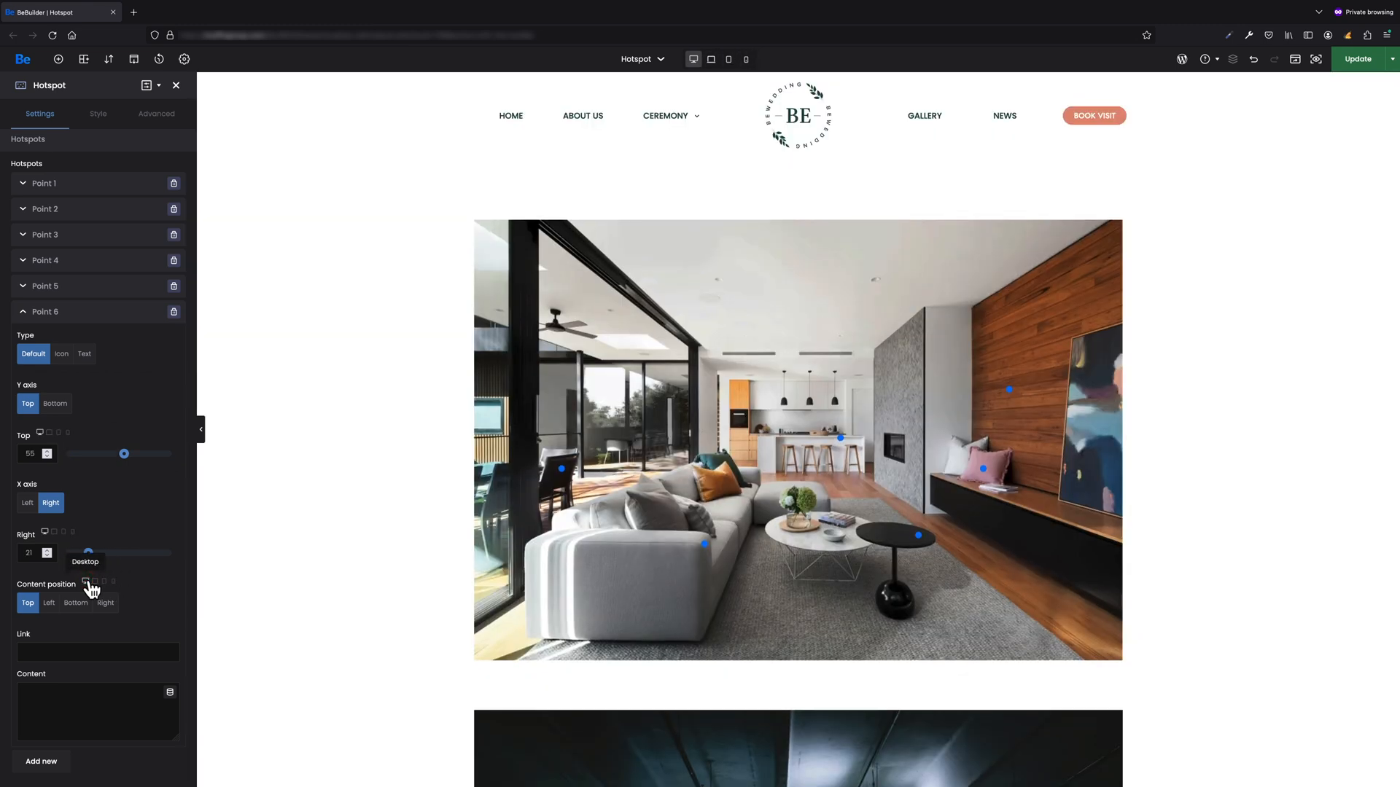
click(732, 580)
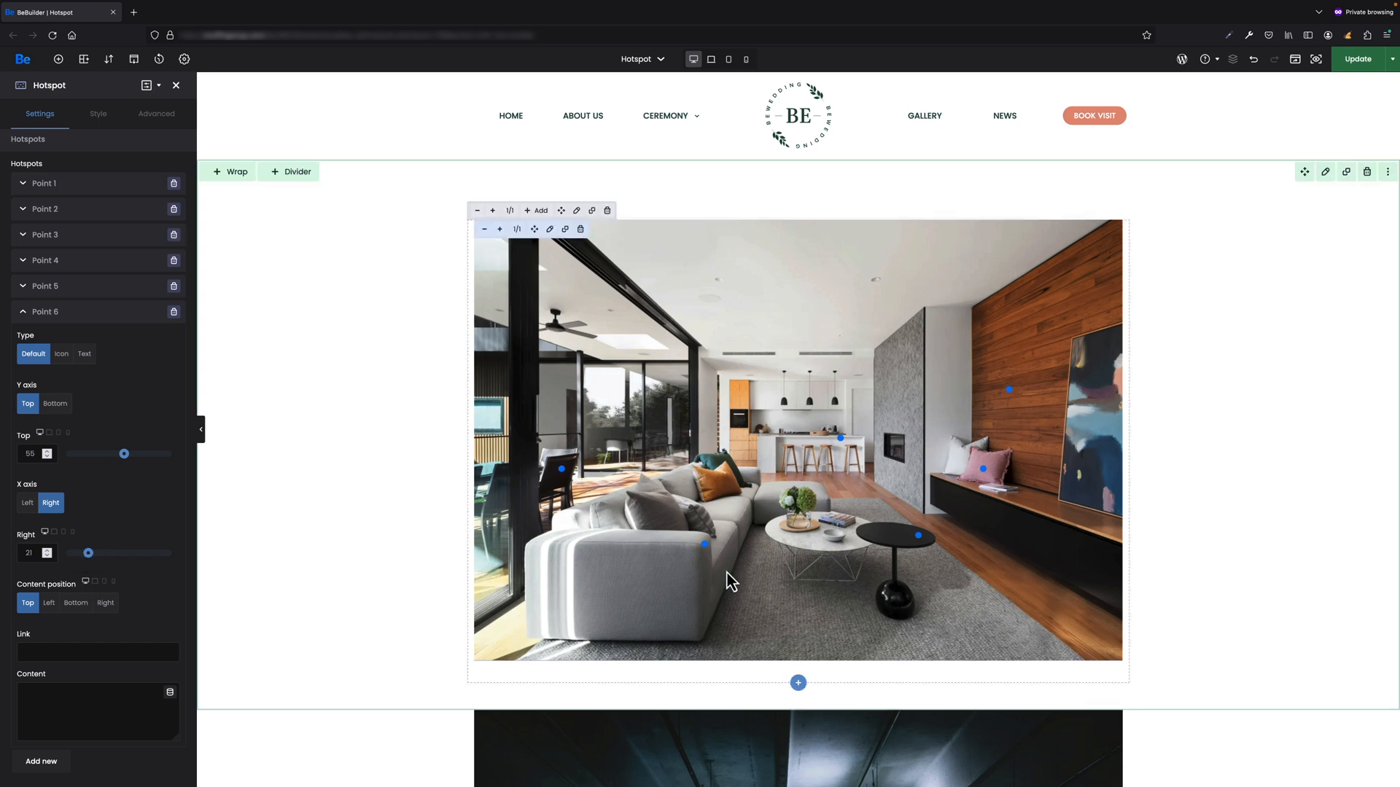
scroll(down, 3)
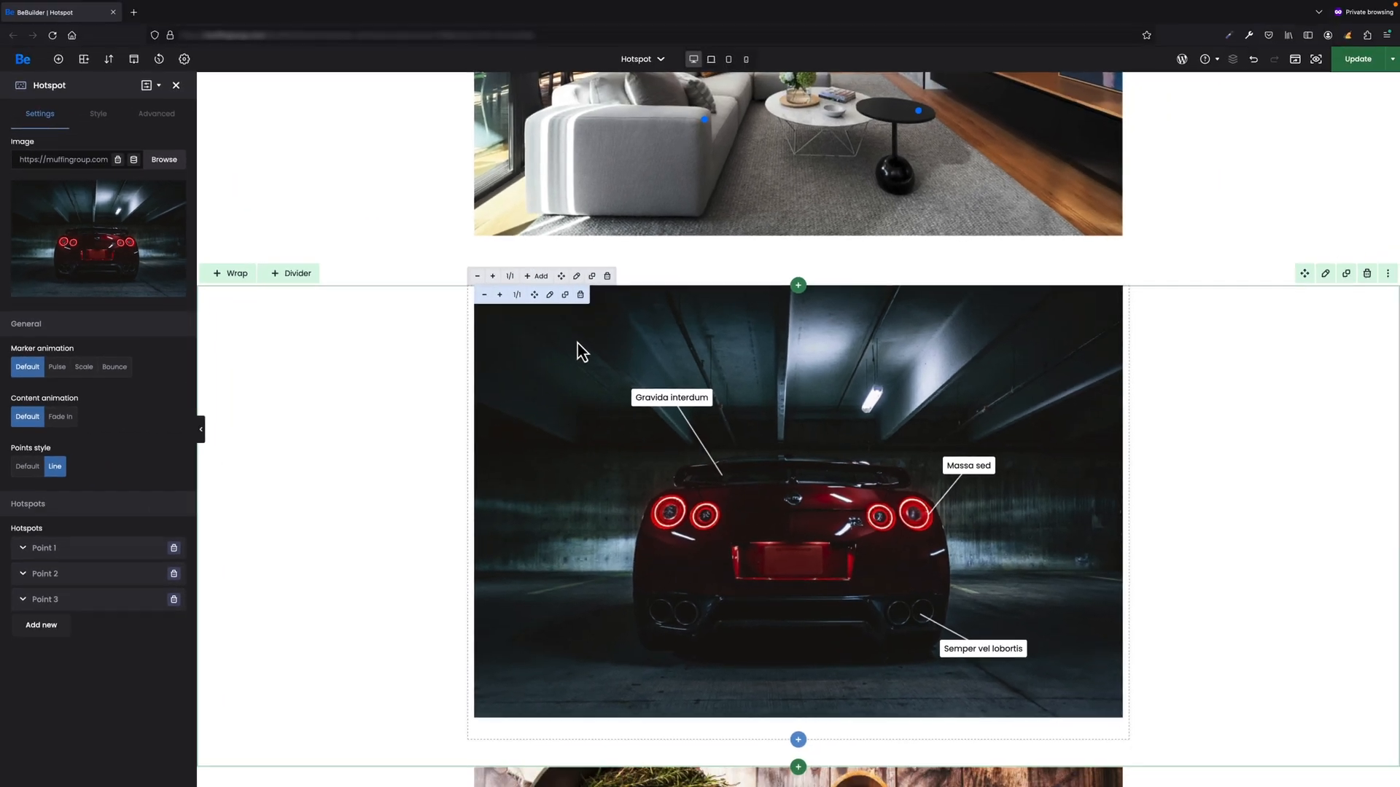
mouse_move(581, 366)
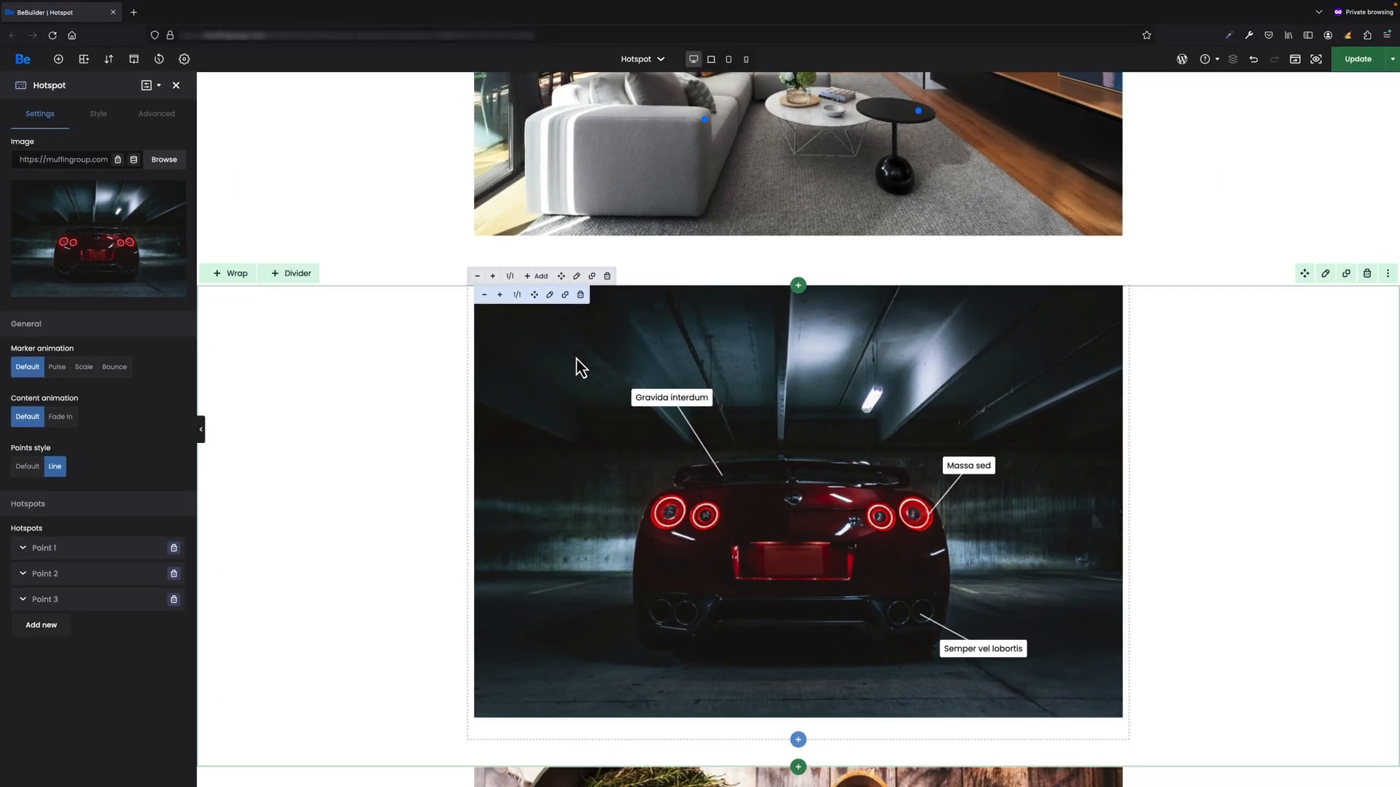
Step: Expand the car hotspot's Point 1, the Gravida interdum text marker
click(43, 549)
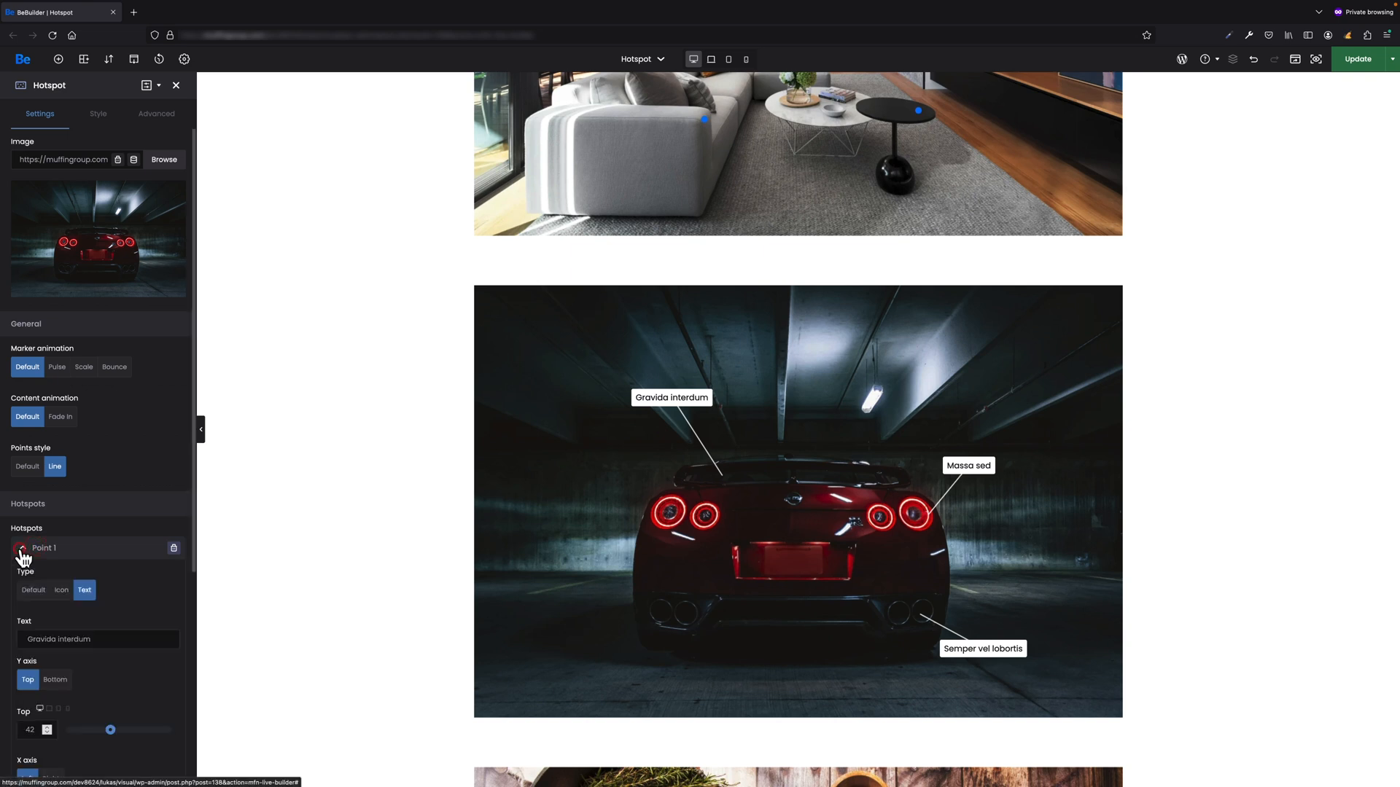